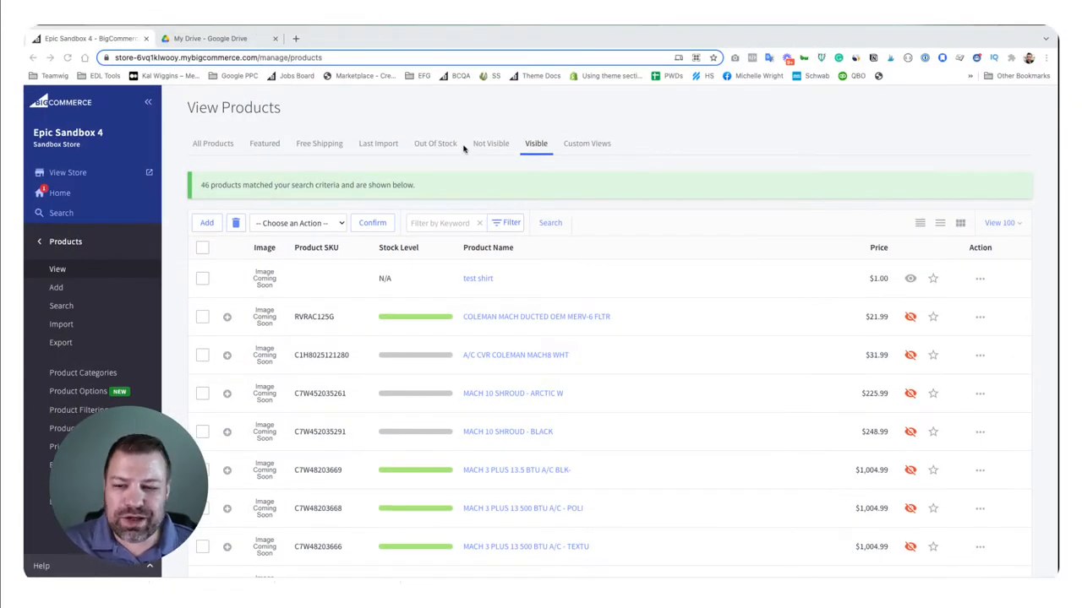
{"action": "mouse_move", "coordinate": [544, 137]}
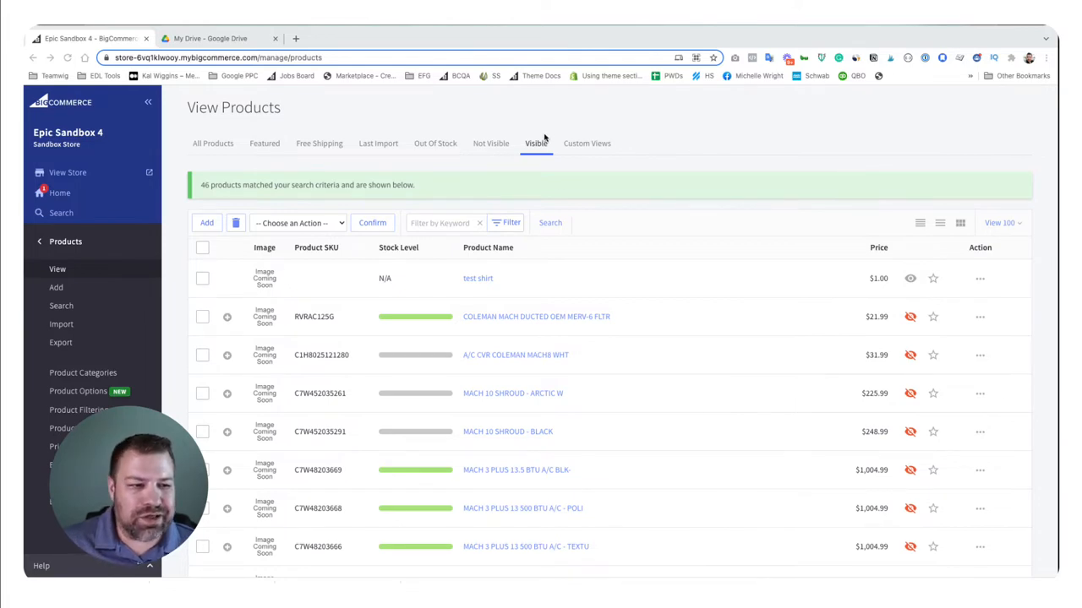
{"action": "mouse_move", "coordinate": [548, 133]}
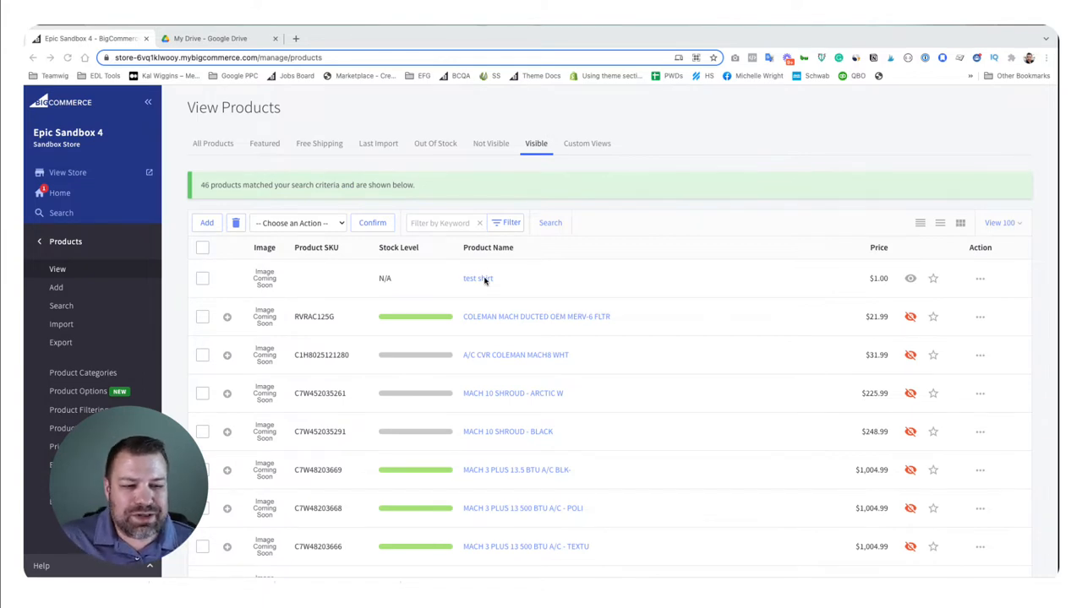
- Open the 'test shirt' product from View Products and go to its Custom Fields section
{"action": "left_click", "coordinate": [478, 278]}
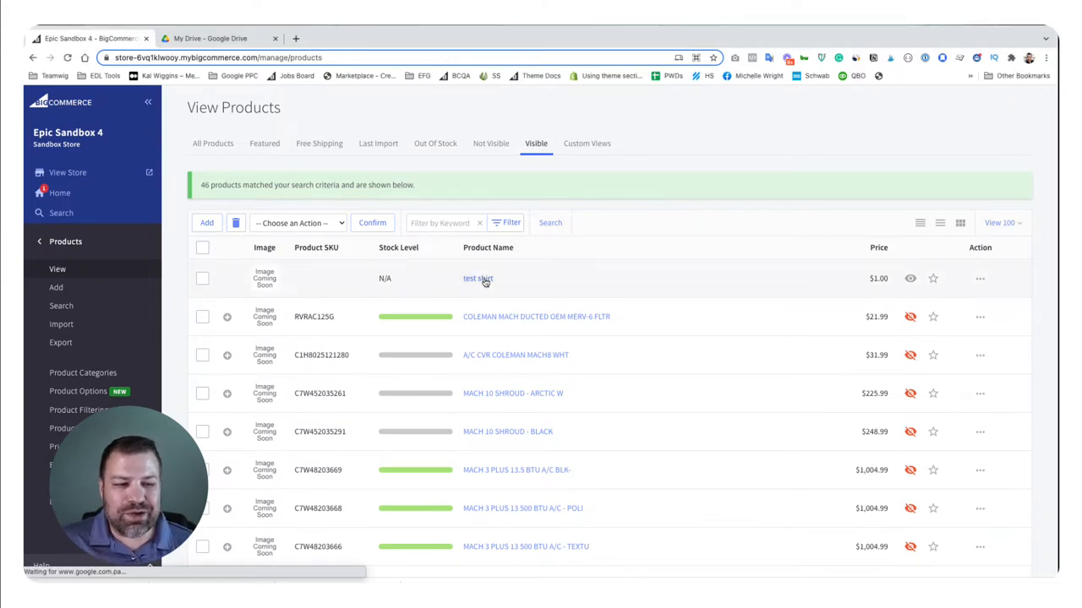
{"action": "left_click", "coordinate": [477, 278]}
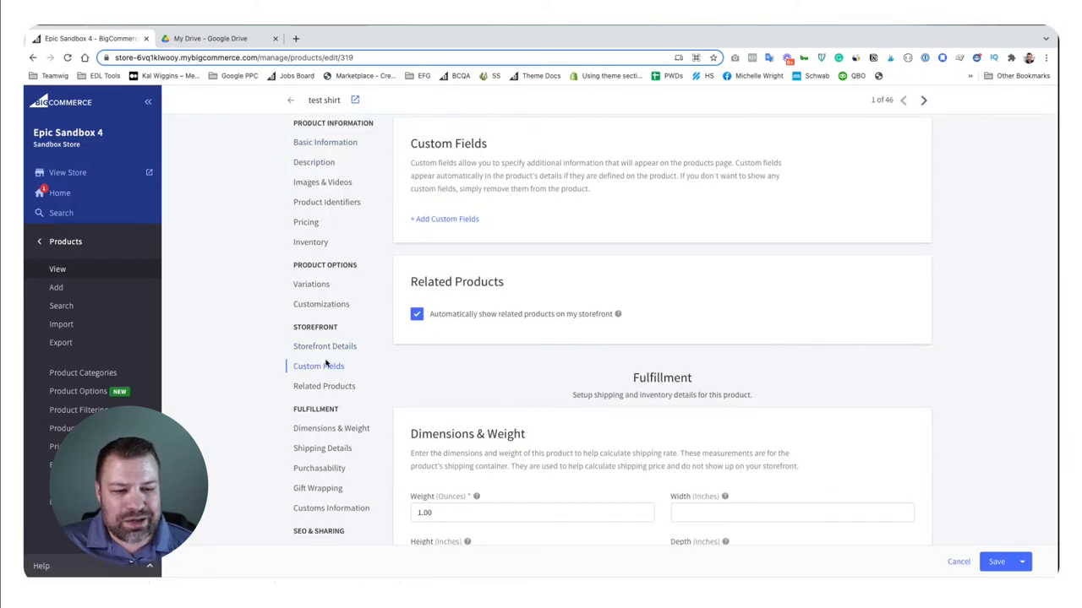
- Add a custom field named 'test field' with value 'test value' to the test shirt
{"action": "left_click", "coordinate": [443, 219]}
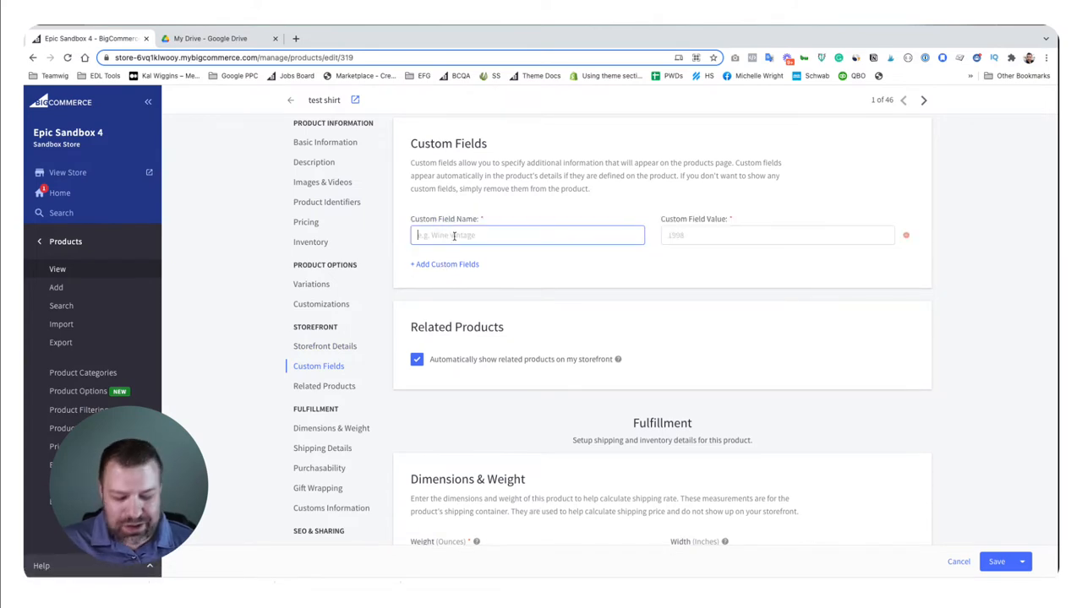
{"action": "type", "text": "test"}
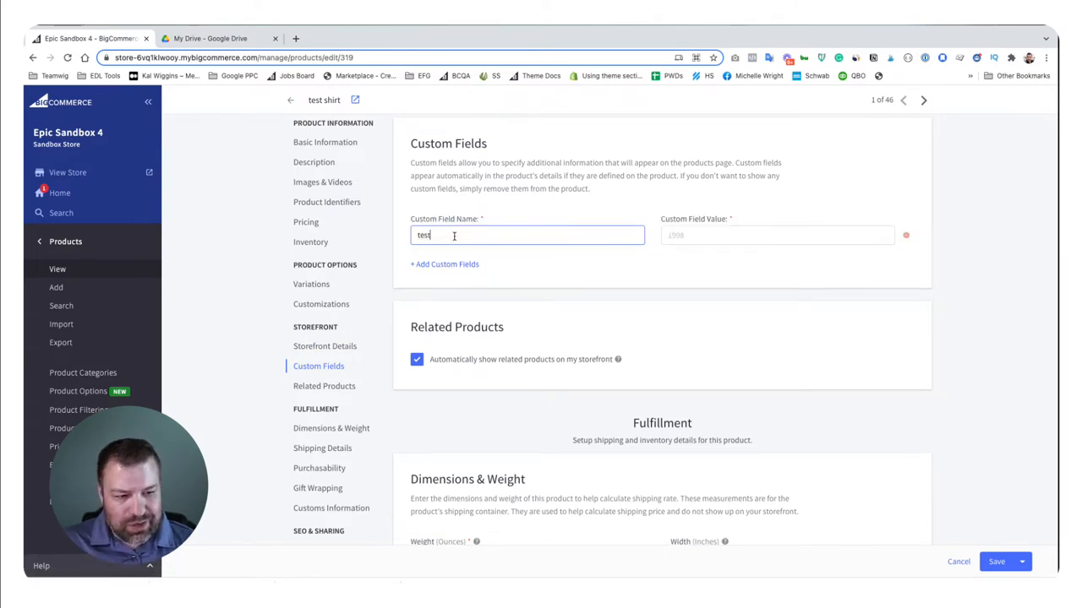
{"action": "type", "text": "field"}
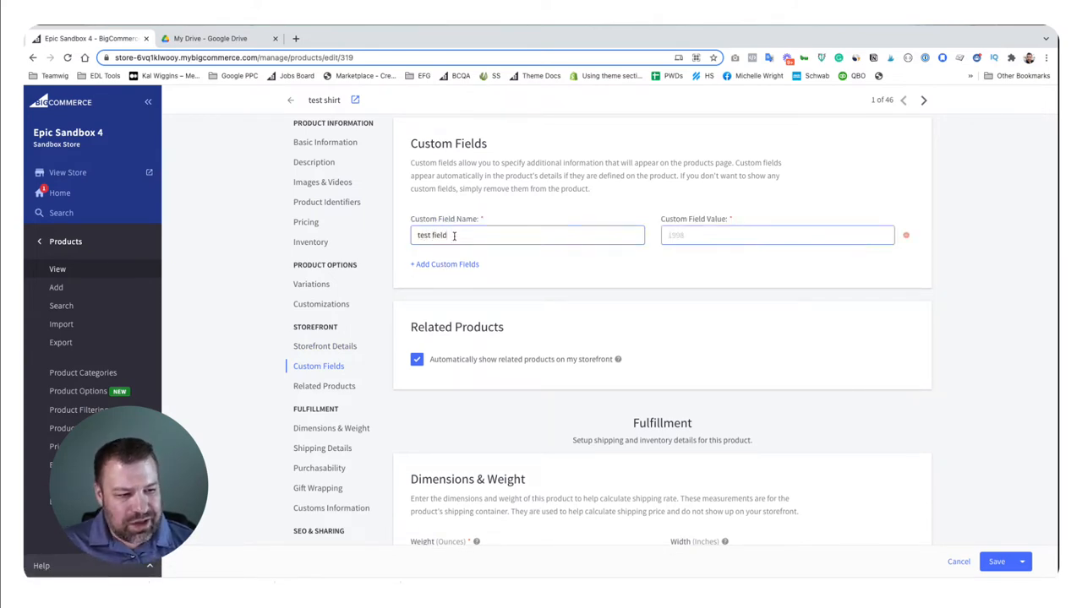
{"action": "type", "text": "test value"}
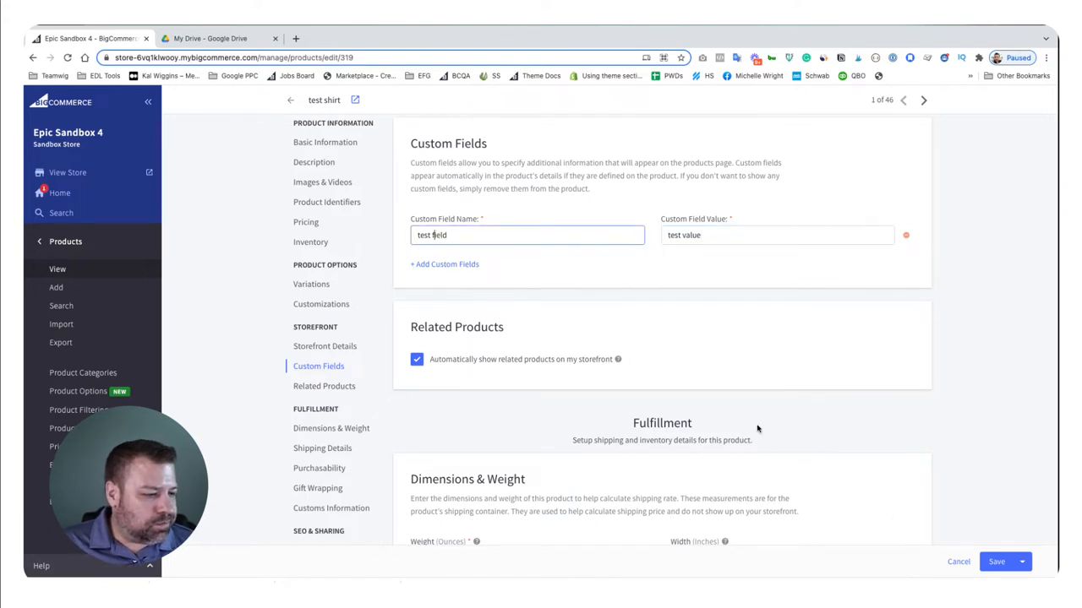
{"action": "left_click", "coordinate": [997, 561]}
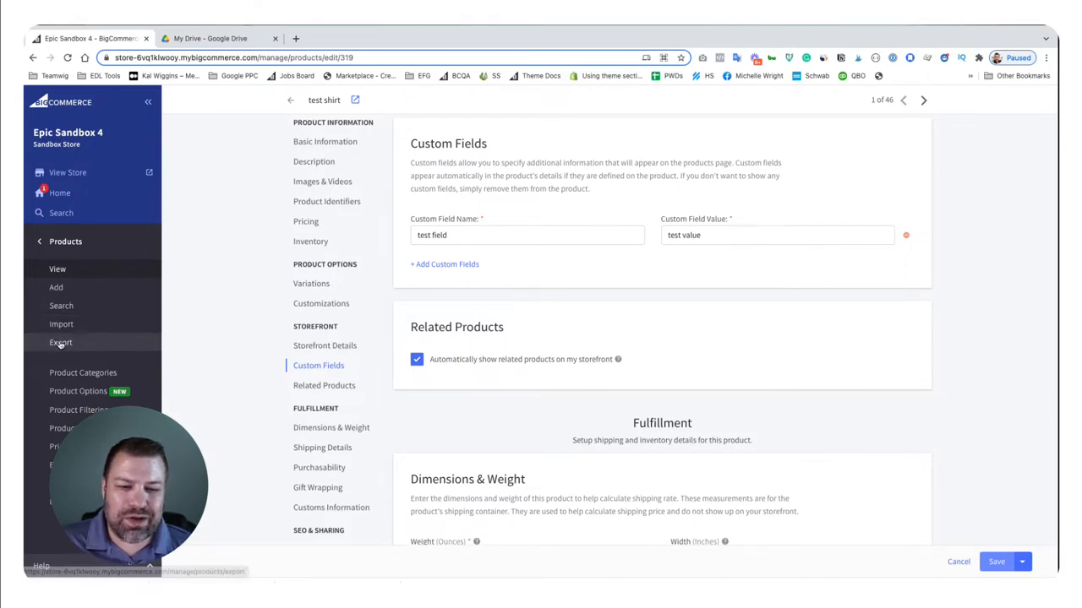
- Export all store products to a CSV file using the Bulk Edit template
{"action": "left_click", "coordinate": [60, 343]}
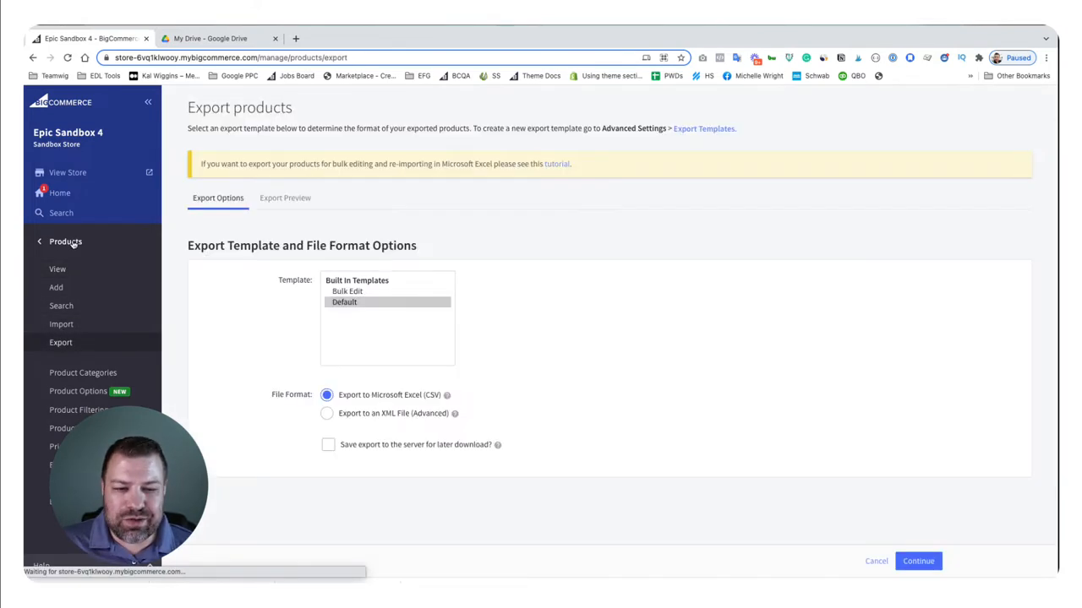
{"action": "left_click", "coordinate": [347, 288]}
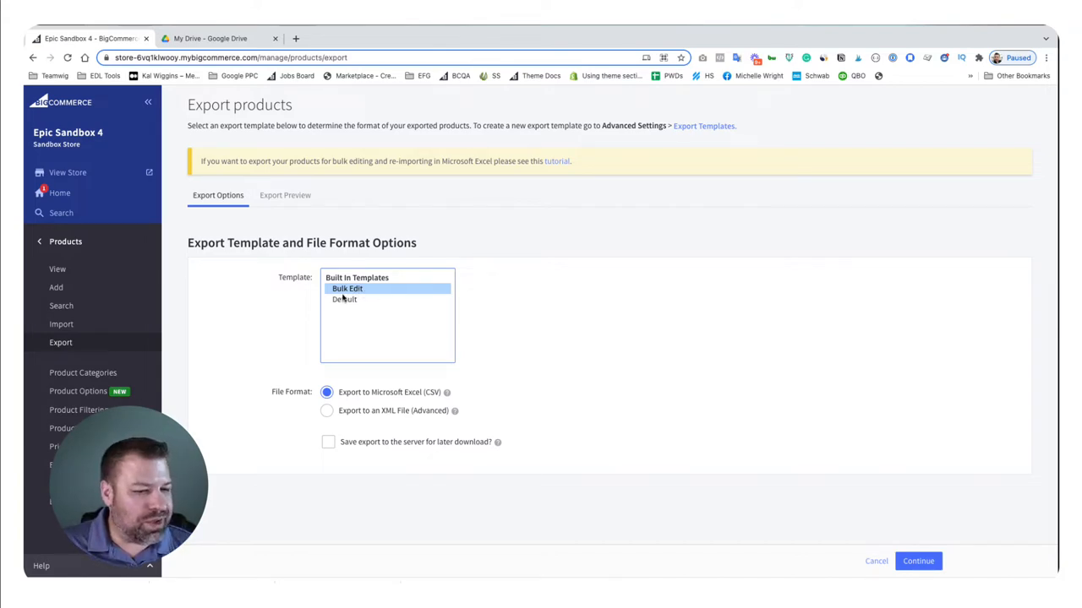
{"action": "left_click", "coordinate": [918, 561]}
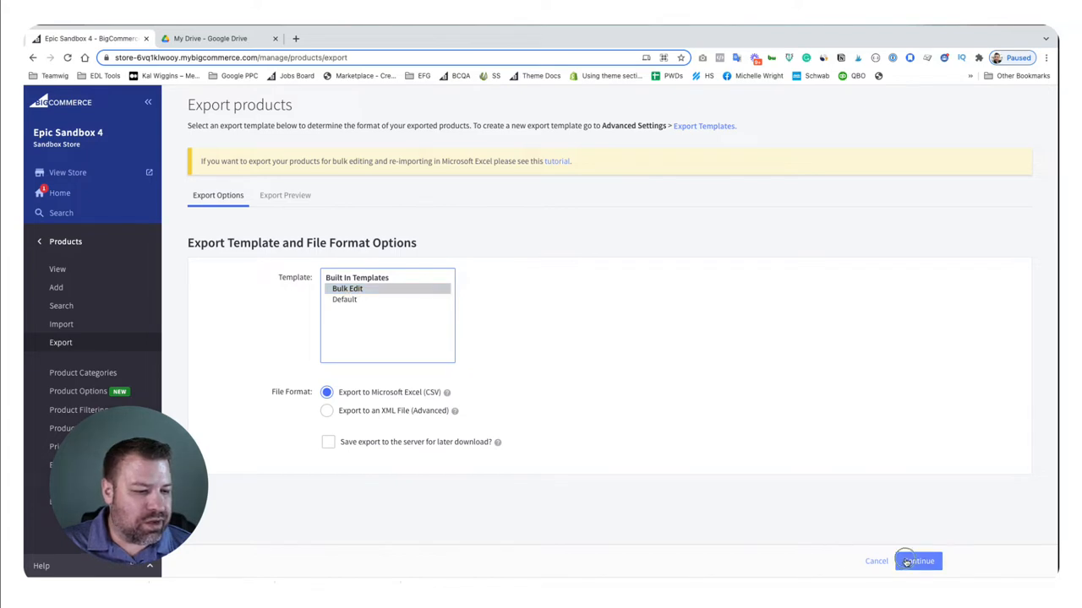
{"action": "left_click", "coordinate": [917, 561]}
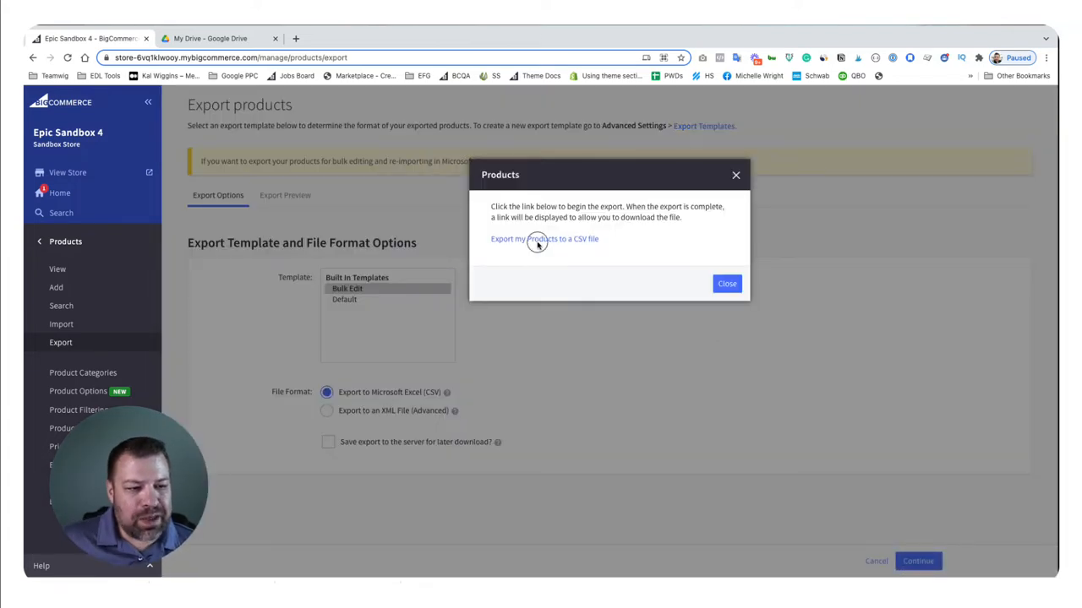
{"action": "left_click", "coordinate": [545, 239]}
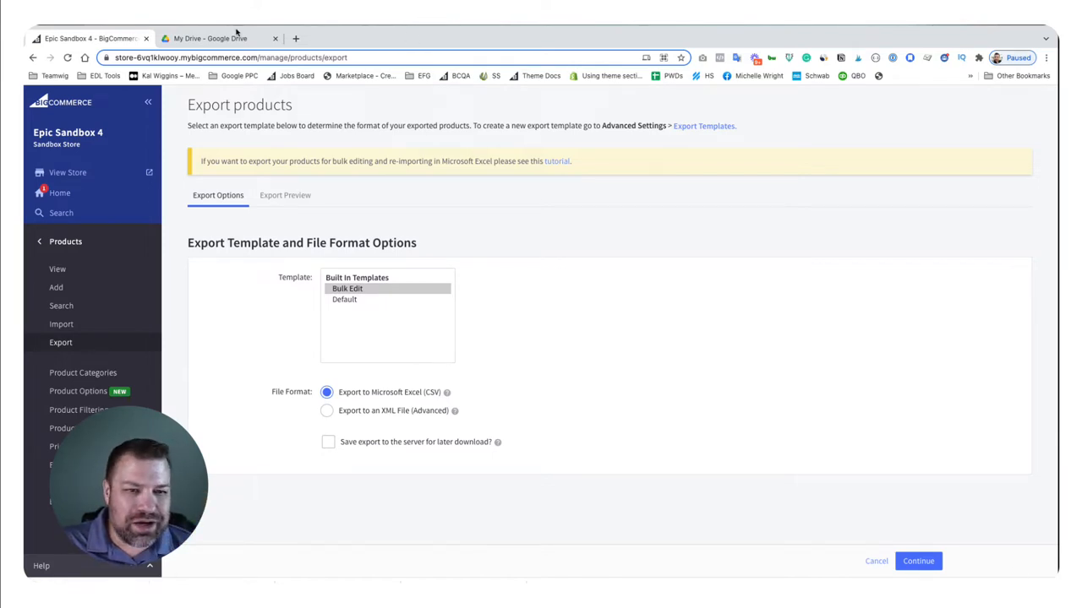
- Open products-2021-10-10 (3).csv from Google Drive with Google Sheets
{"action": "left_click", "coordinate": [218, 38]}
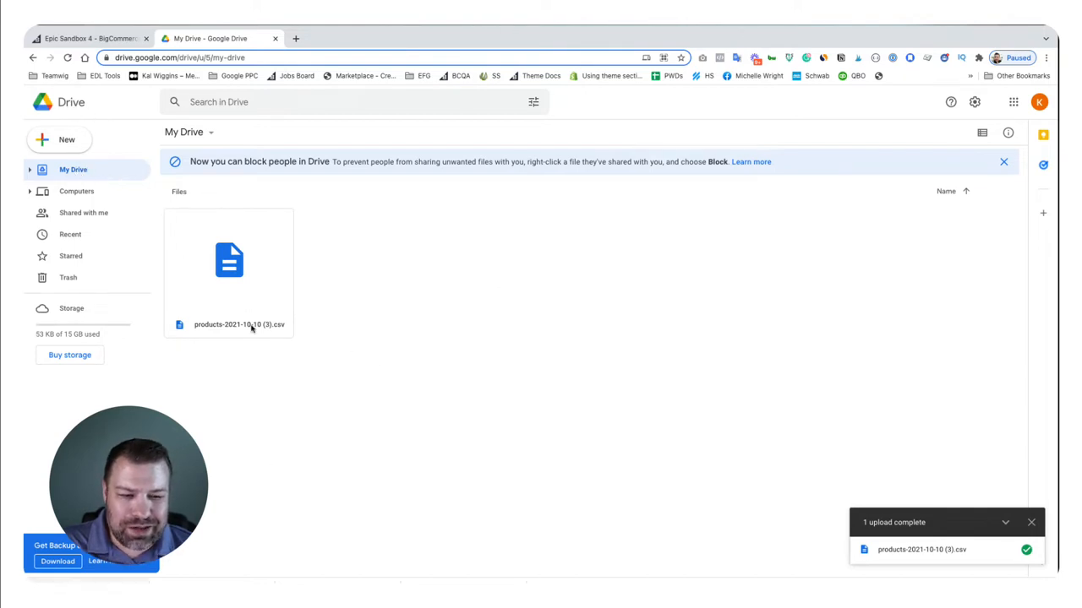
{"action": "left_click", "coordinate": [229, 259]}
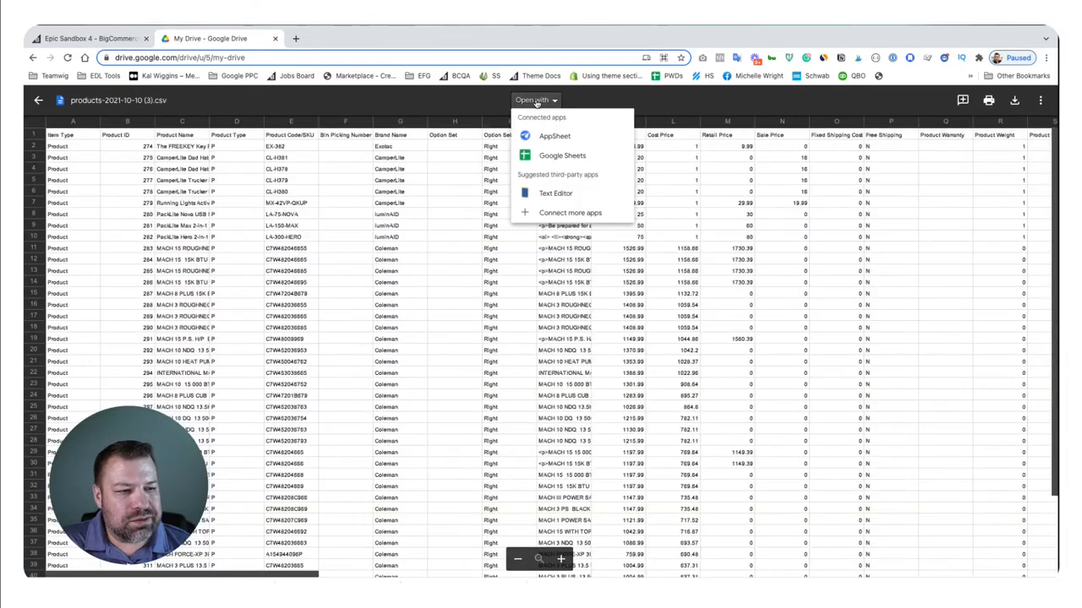
{"action": "left_click", "coordinate": [562, 155]}
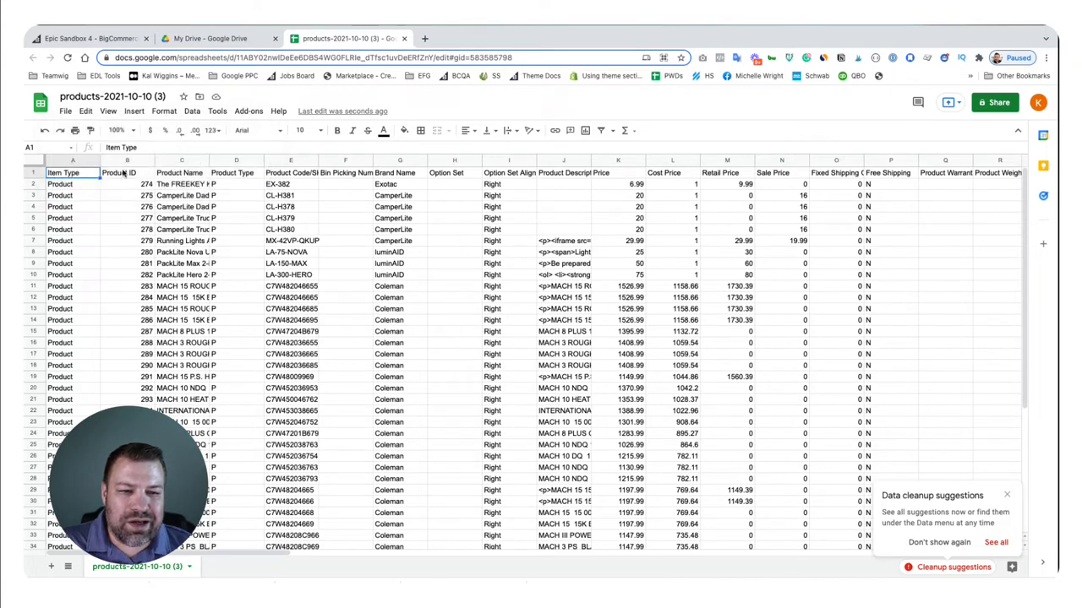
- Select the Product ID, Product Name, Product Type and Product Code/SKU columns in turn
{"action": "left_click", "coordinate": [127, 159]}
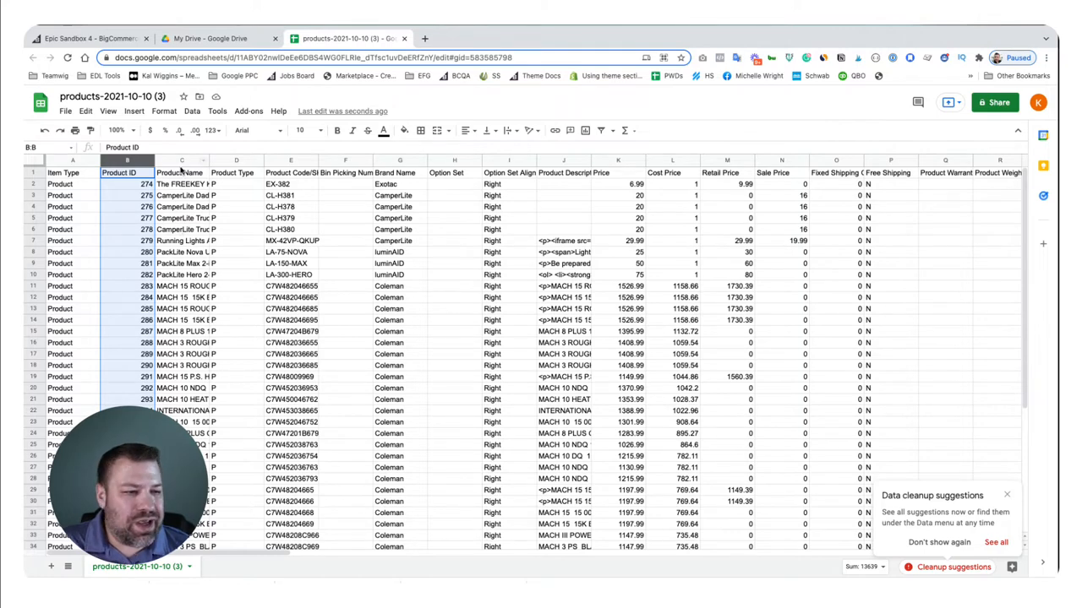
{"action": "left_click", "coordinate": [182, 160]}
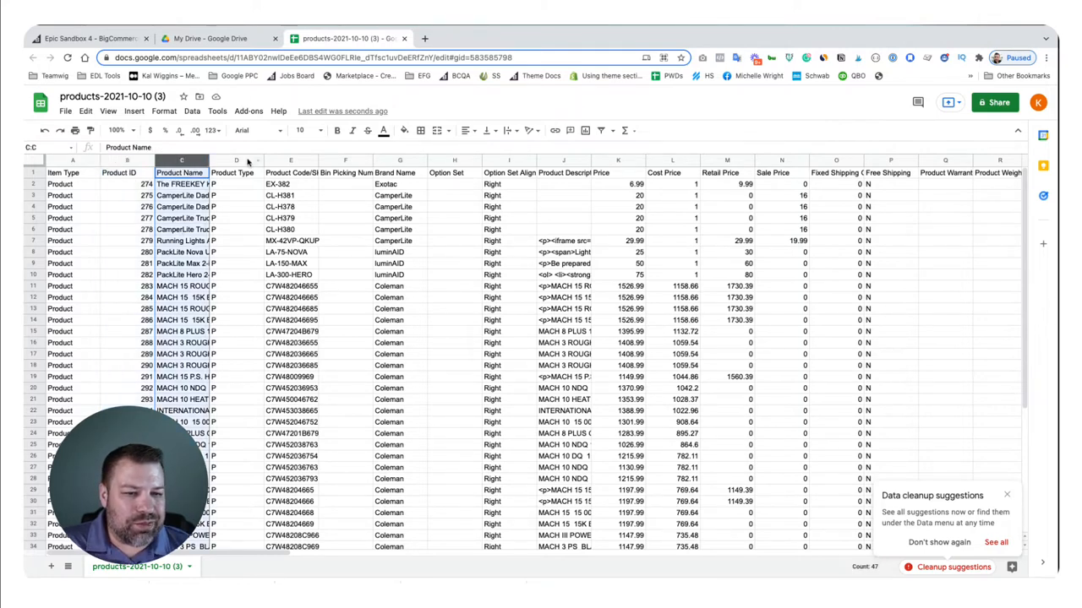
{"action": "left_click", "coordinate": [236, 172]}
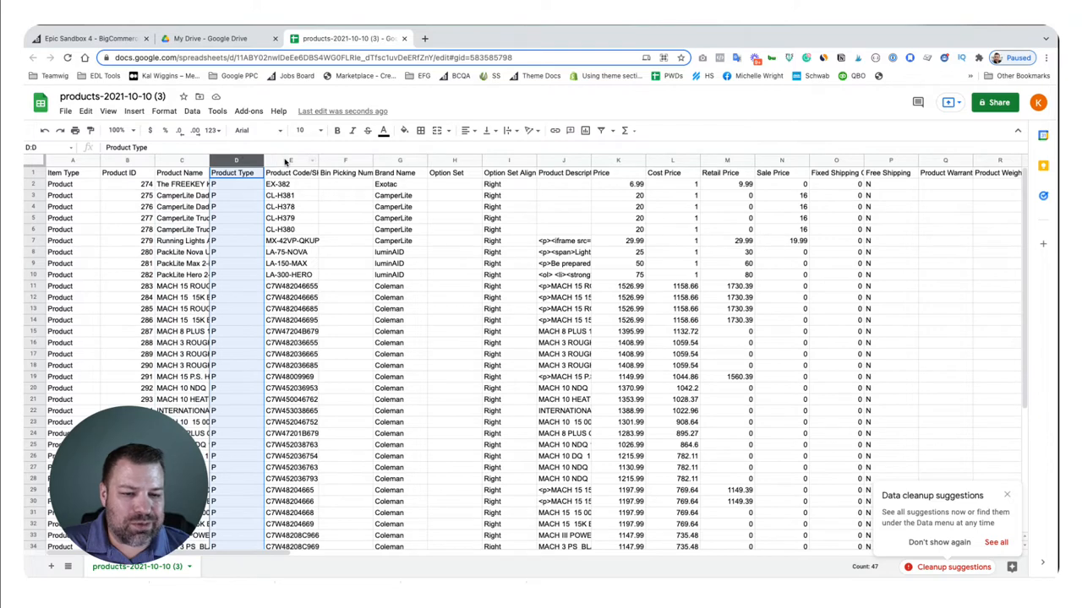
{"action": "left_click", "coordinate": [292, 160]}
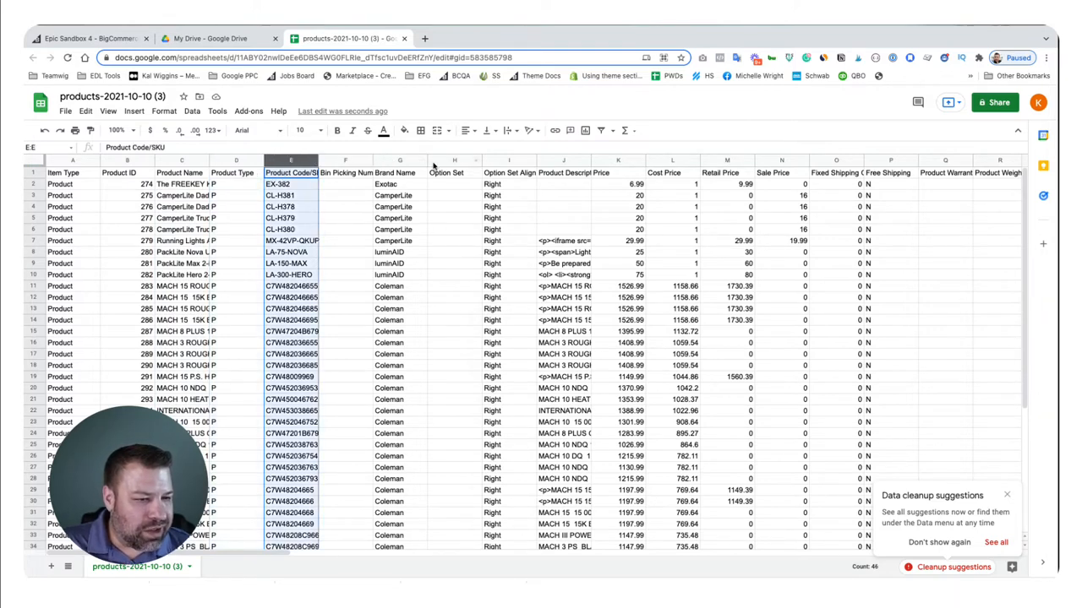
- Scroll right to the Product Custom Fields column and select its header cell BP1
{"action": "scroll", "scroll_direction": "right", "scroll_amount": 3}
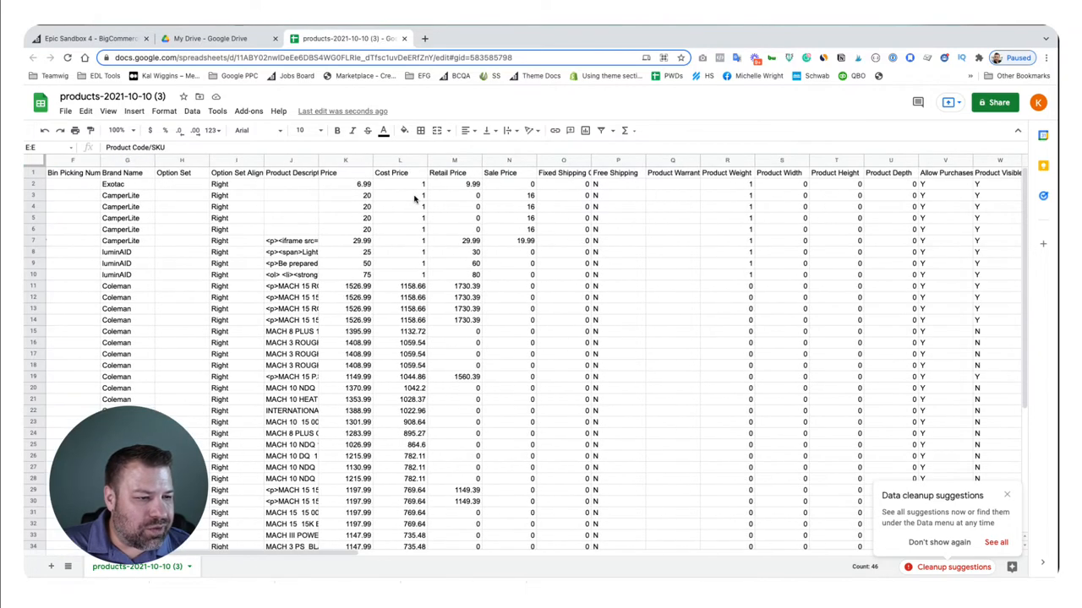
{"action": "scroll", "scroll_direction": "right", "scroll_amount": 3}
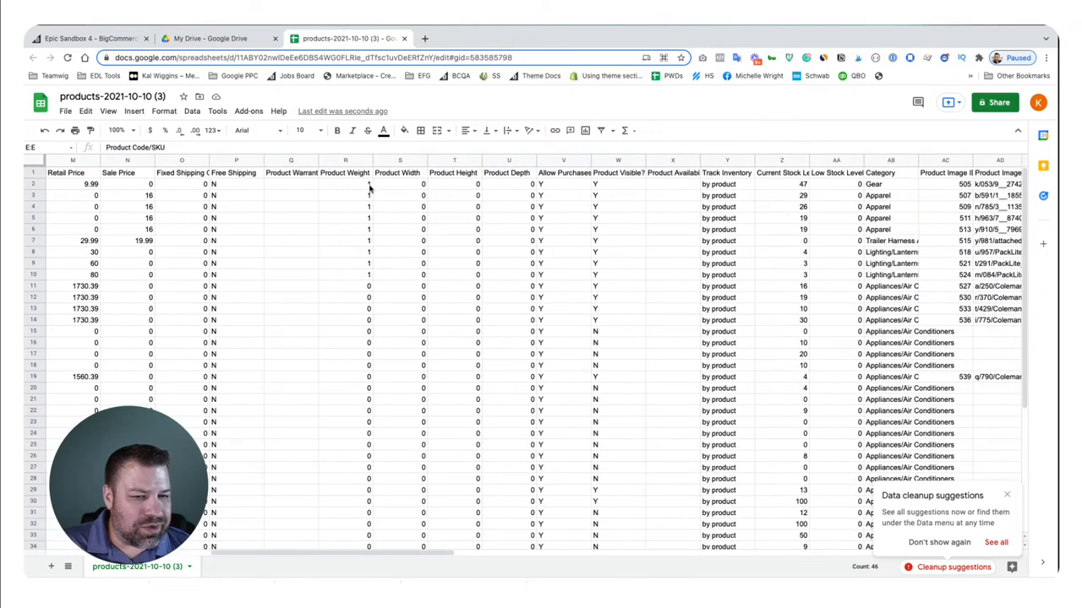
{"action": "scroll", "scroll_direction": "right", "scroll_amount": 3}
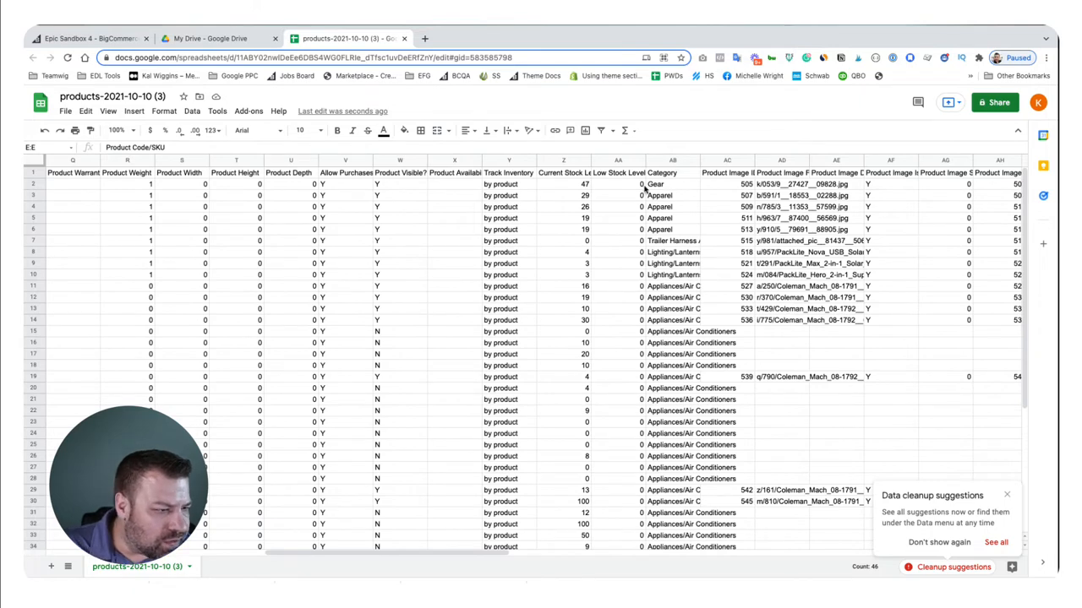
{"action": "scroll", "scroll_direction": "right", "scroll_amount": 3}
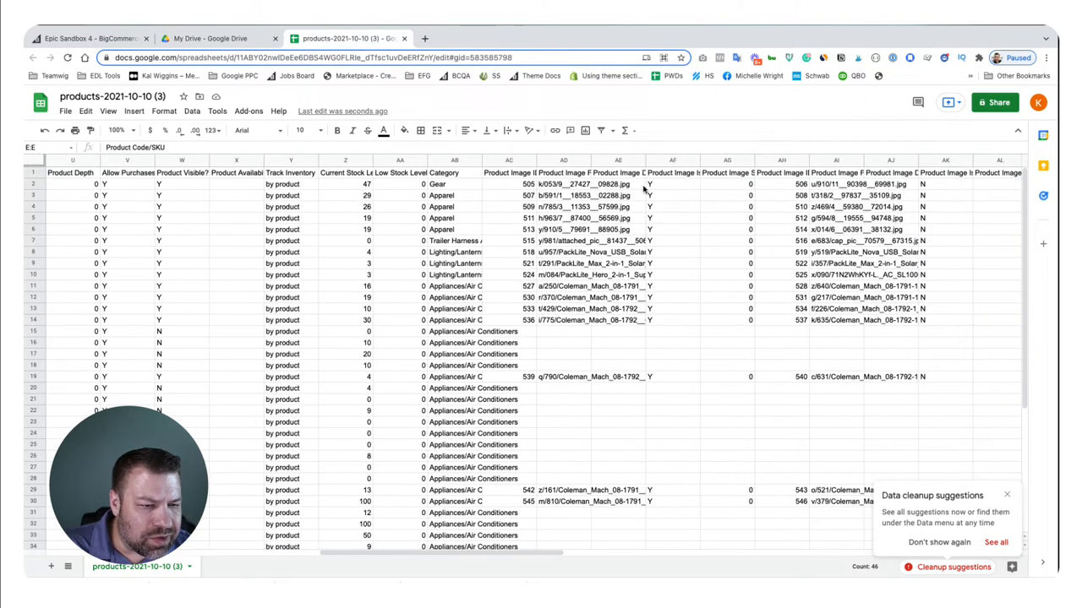
{"action": "scroll", "scroll_direction": "right", "scroll_amount": 3}
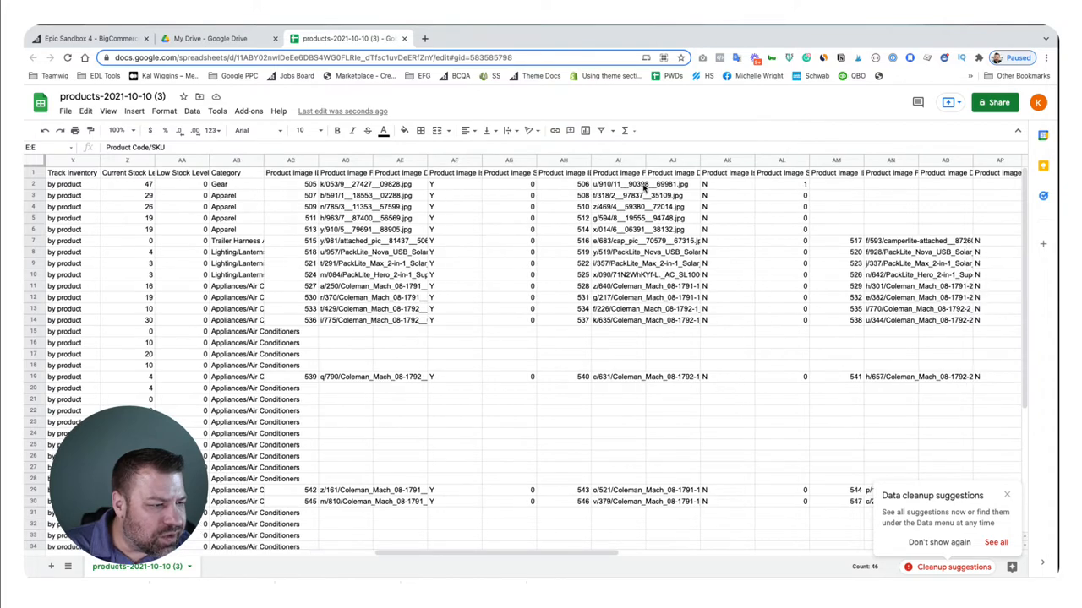
{"action": "scroll", "scroll_direction": "right", "scroll_amount": 3}
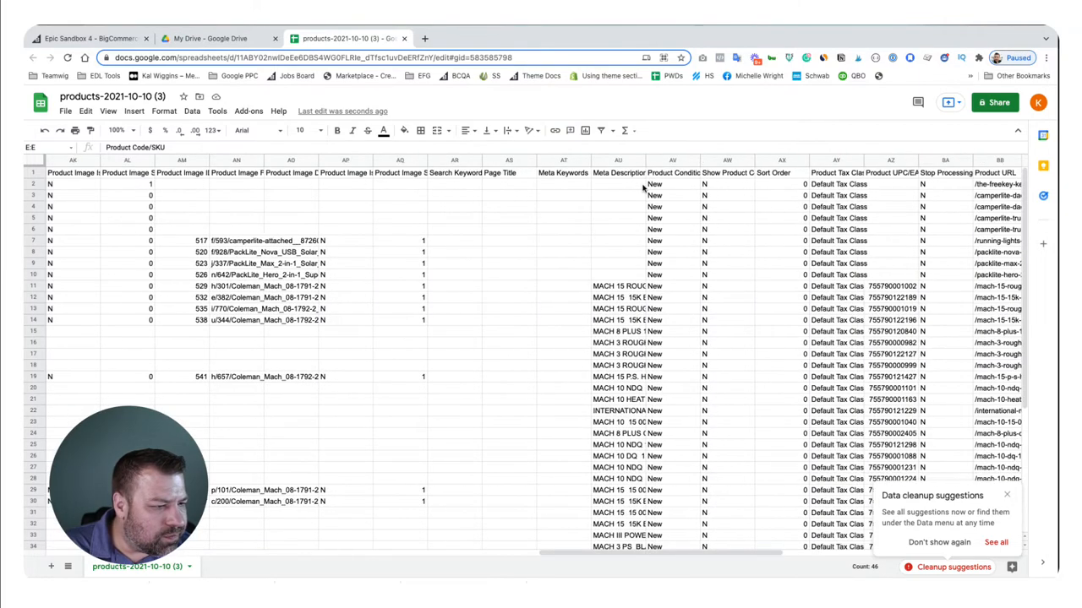
{"action": "scroll", "scroll_direction": "right", "scroll_amount": 3}
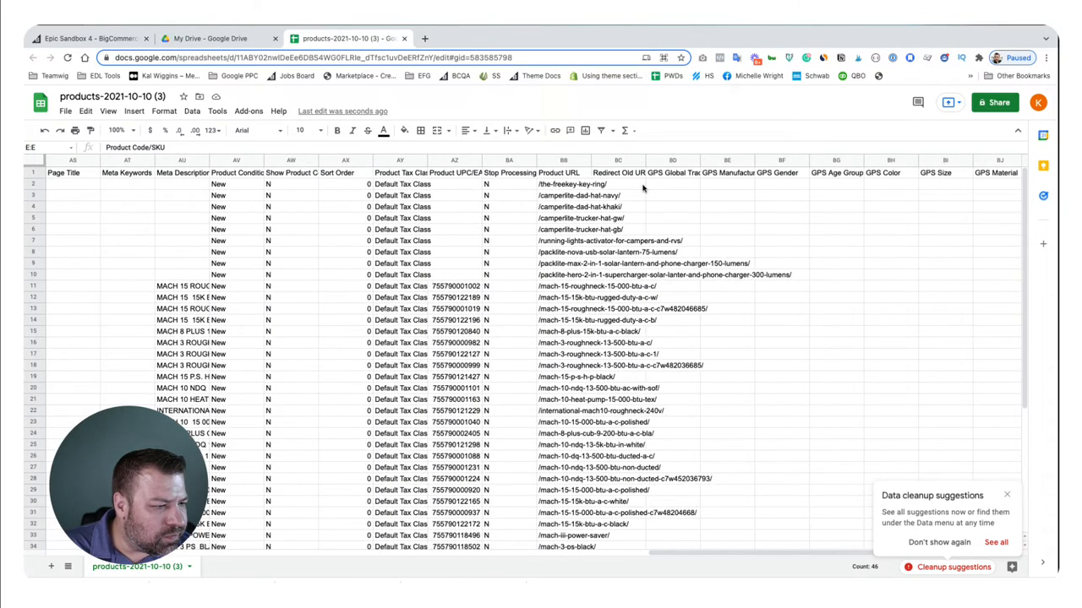
{"action": "scroll", "scroll_direction": "right", "scroll_amount": 3}
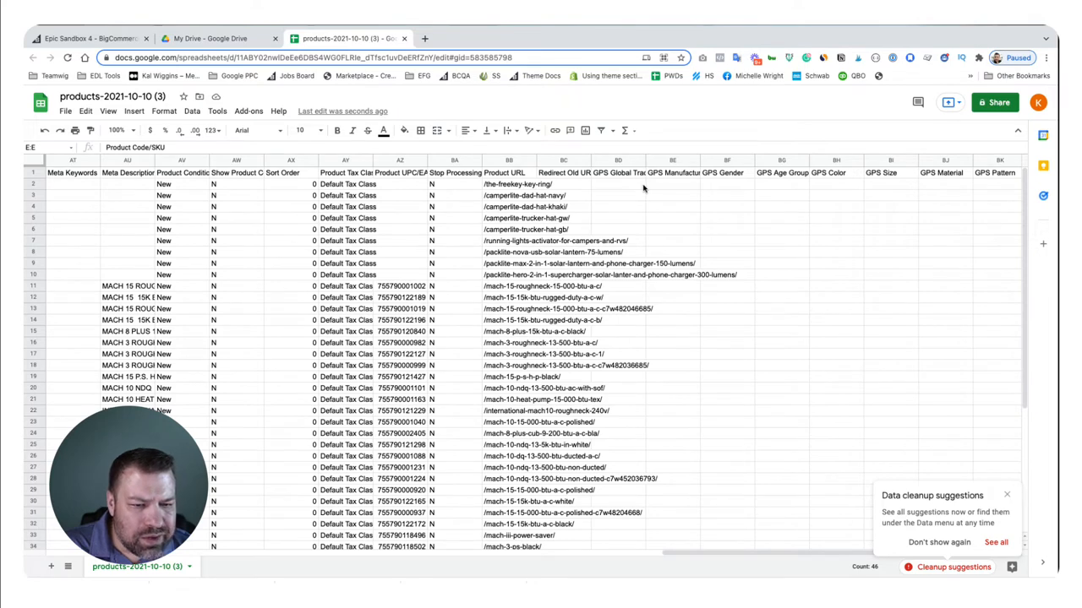
{"action": "scroll", "scroll_direction": "right", "scroll_amount": 3}
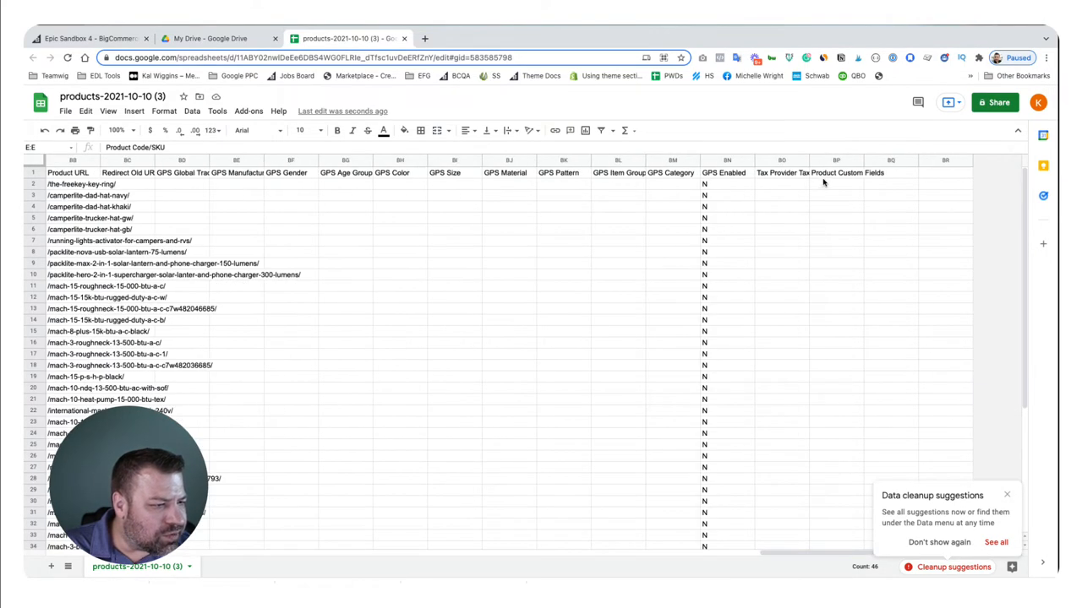
{"action": "left_click", "coordinate": [836, 172]}
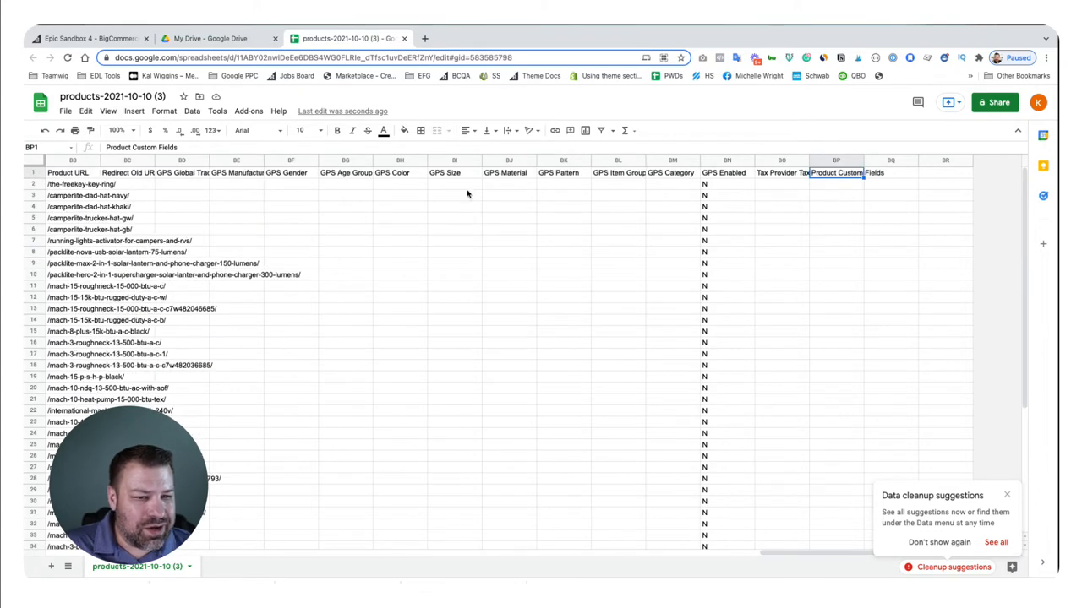
- Freeze the sheet's header row (View > Freeze > 1 row)
{"action": "left_click", "coordinate": [108, 111]}
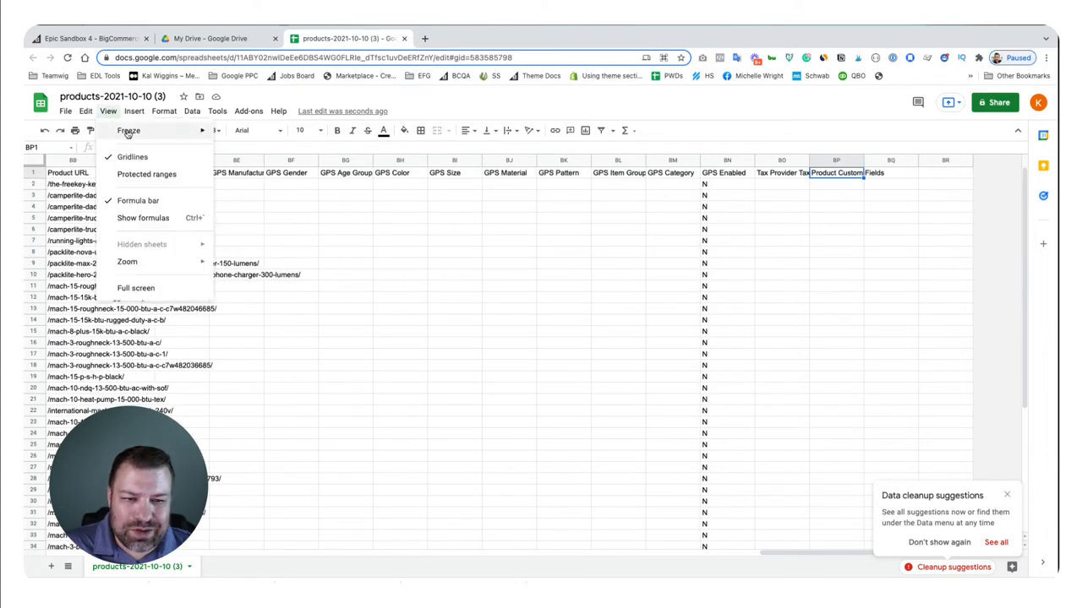
{"action": "left_click", "coordinate": [164, 111]}
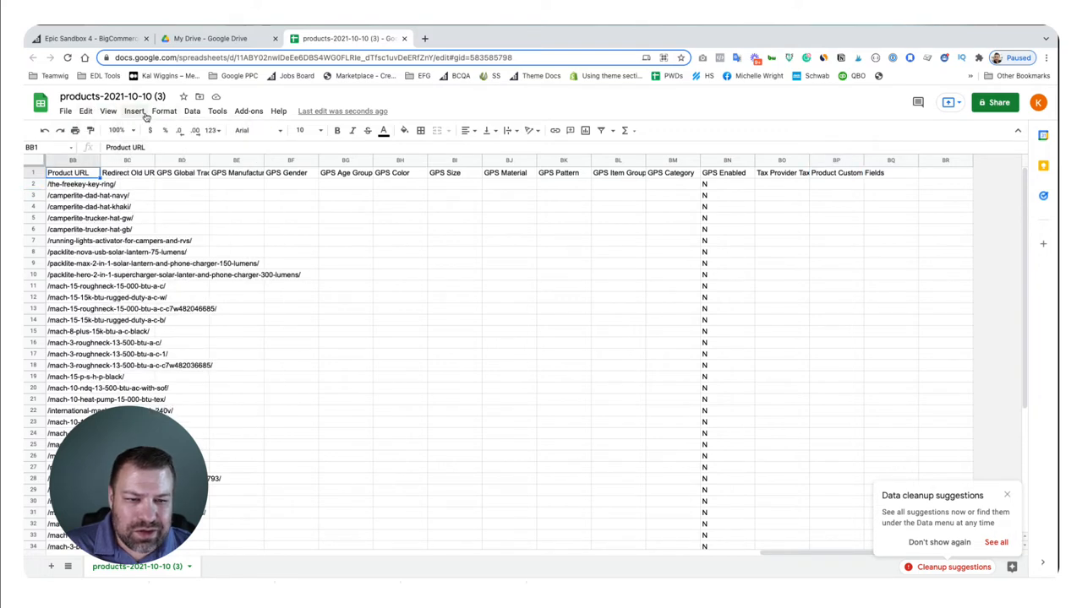
{"action": "left_click", "coordinate": [107, 111]}
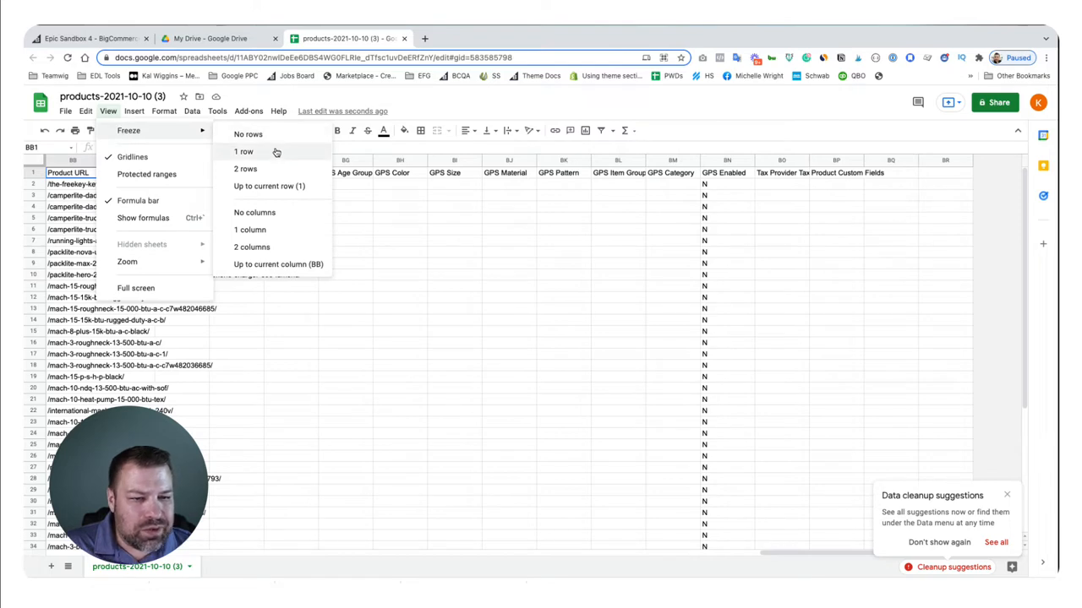
{"action": "left_click", "coordinate": [243, 151]}
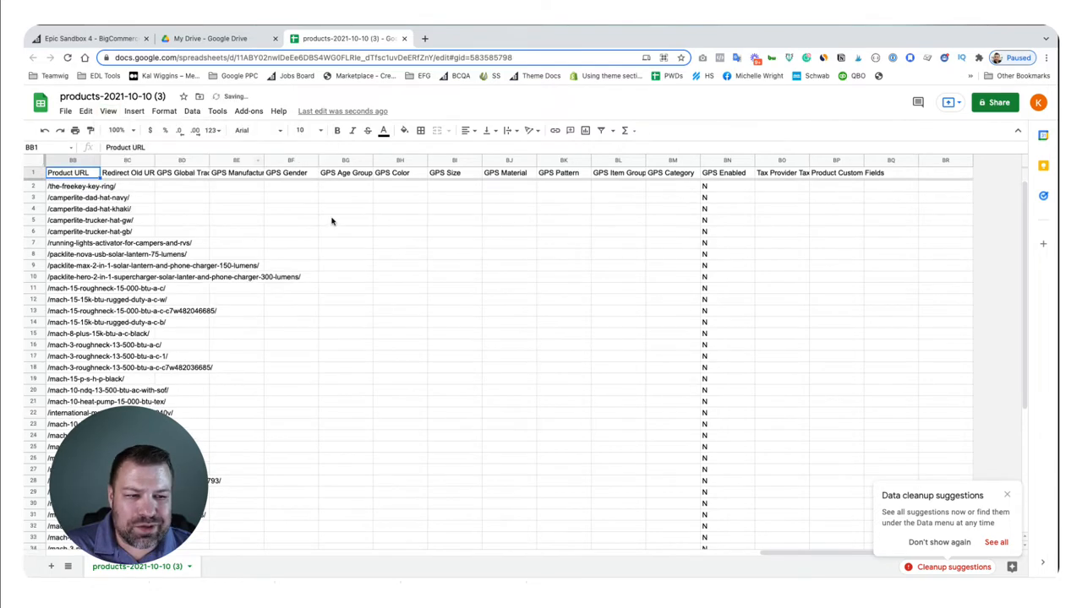
{"action": "scroll", "scroll_direction": "down", "scroll_amount": 3}
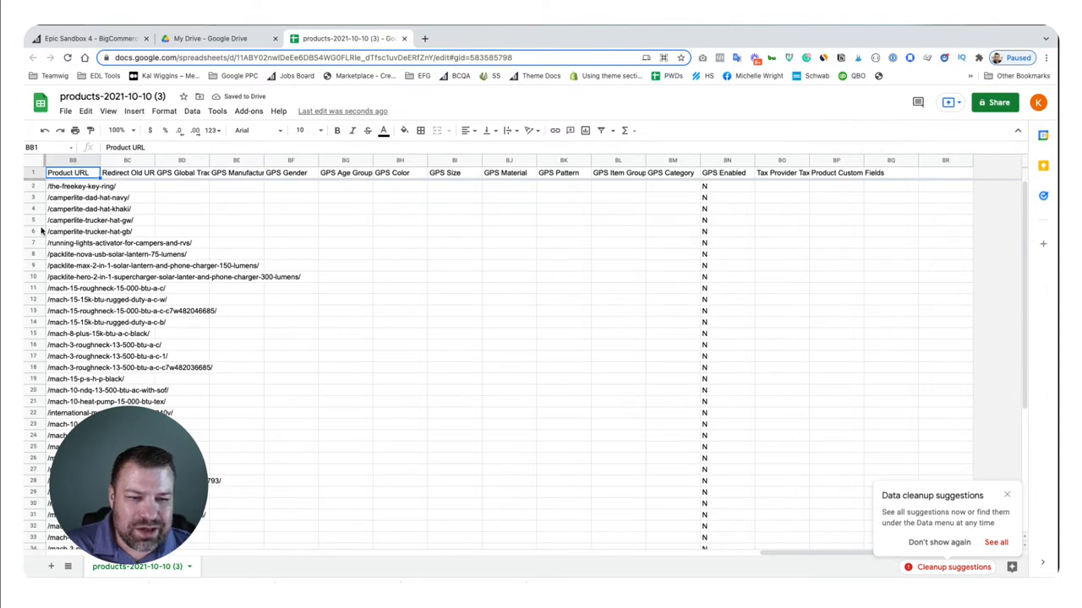
{"action": "scroll", "scroll_direction": "right", "scroll_amount": 3}
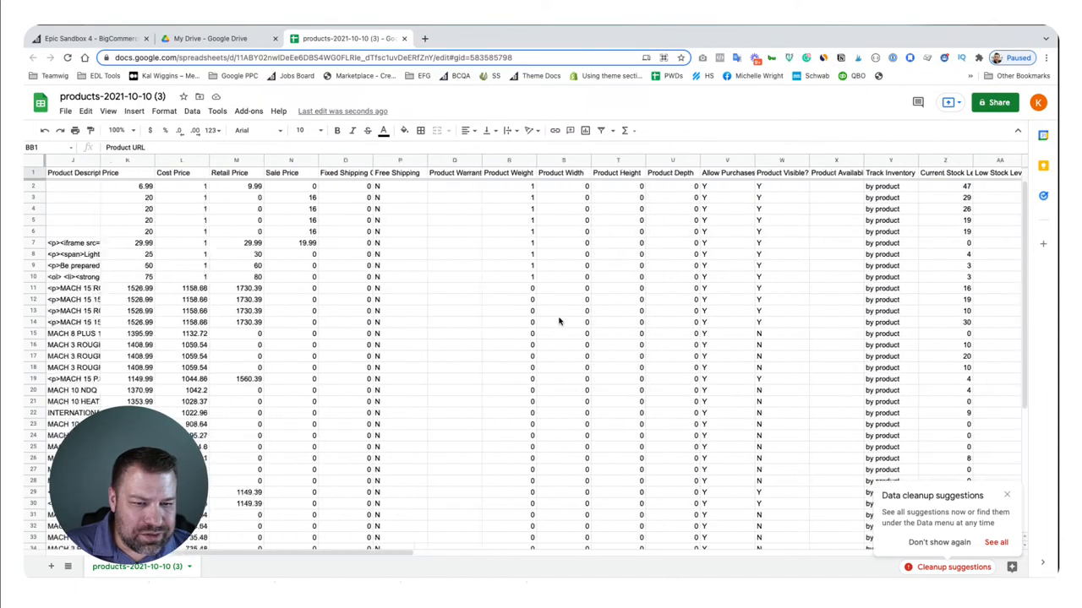
- Freeze columns up to column C, keeping Item Type, Product ID and Product Name fixed
{"action": "left_click", "coordinate": [108, 111]}
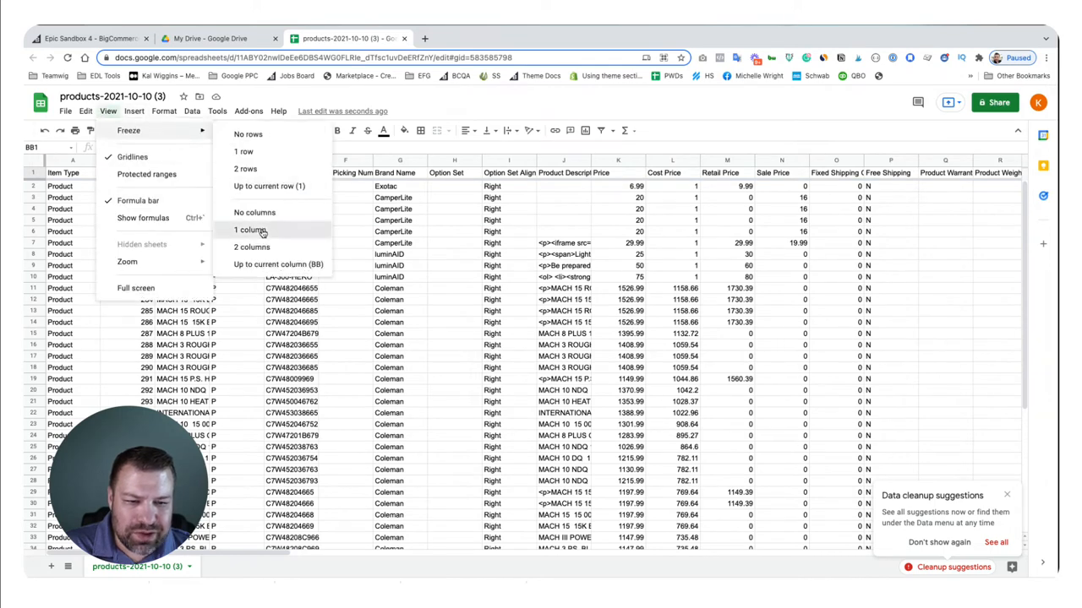
{"action": "left_click", "coordinate": [250, 230]}
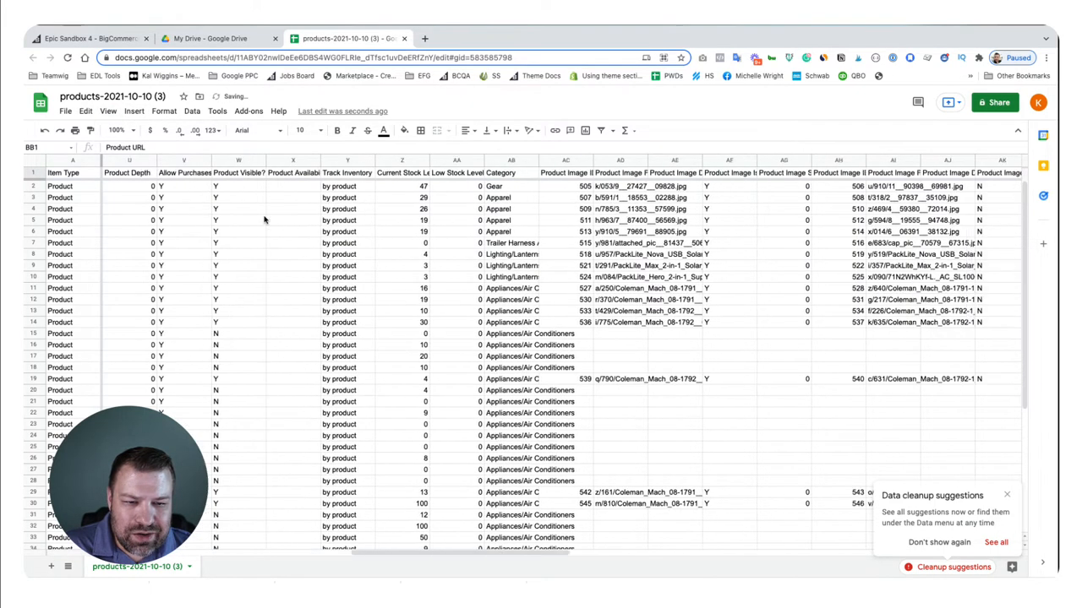
{"action": "scroll", "scroll_direction": "right", "scroll_amount": 3}
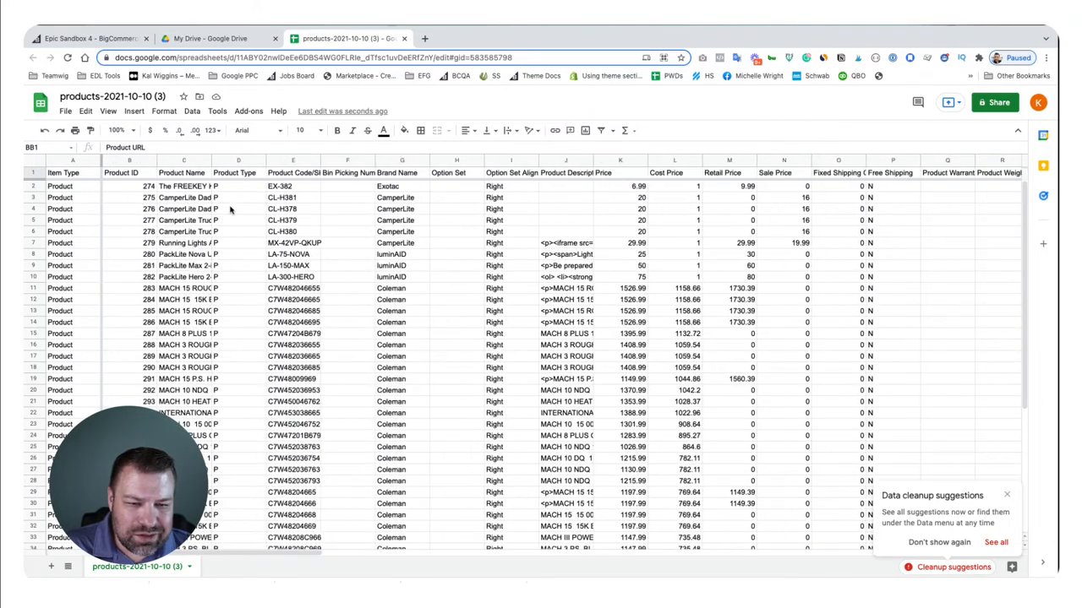
{"action": "left_click", "coordinate": [183, 159]}
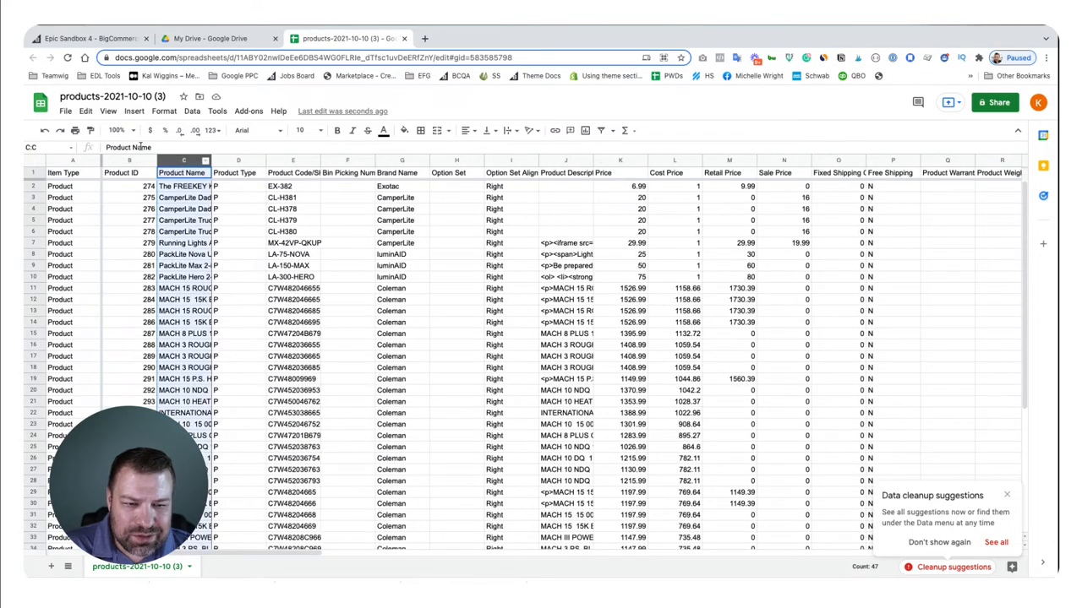
{"action": "left_click", "coordinate": [108, 110]}
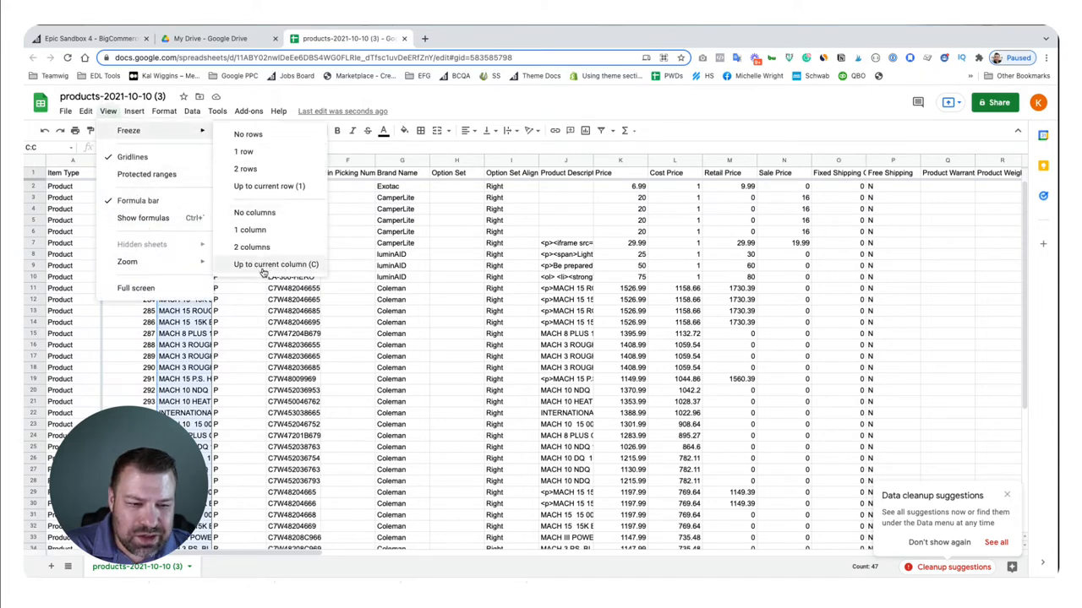
{"action": "left_click", "coordinate": [276, 265]}
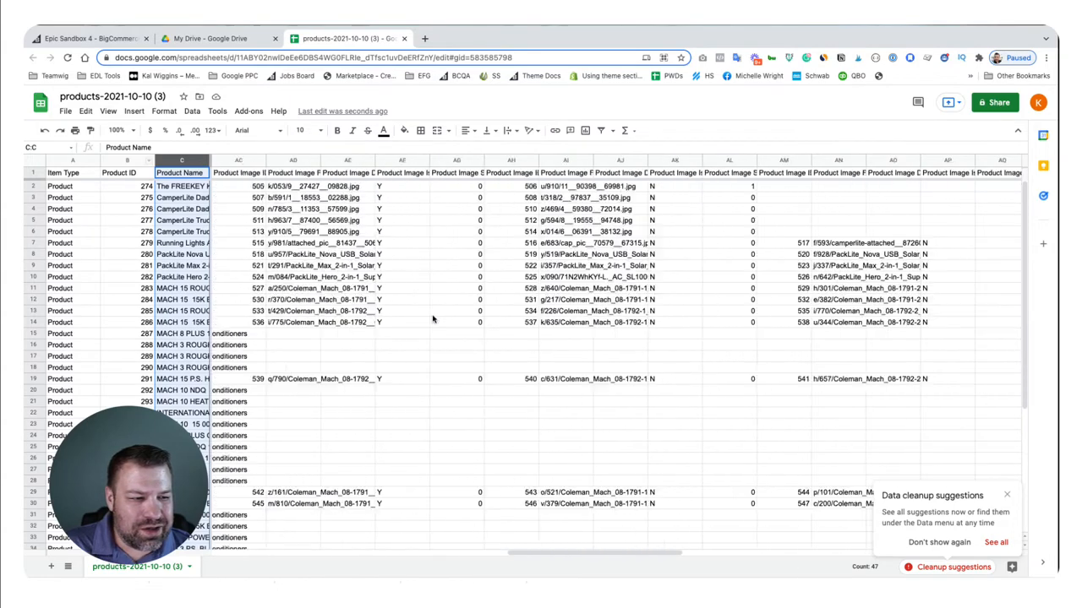
- Locate and select the 'test field=test value' cell BP47 in Product Custom Fields
{"action": "scroll", "scroll_direction": "right", "scroll_amount": 3}
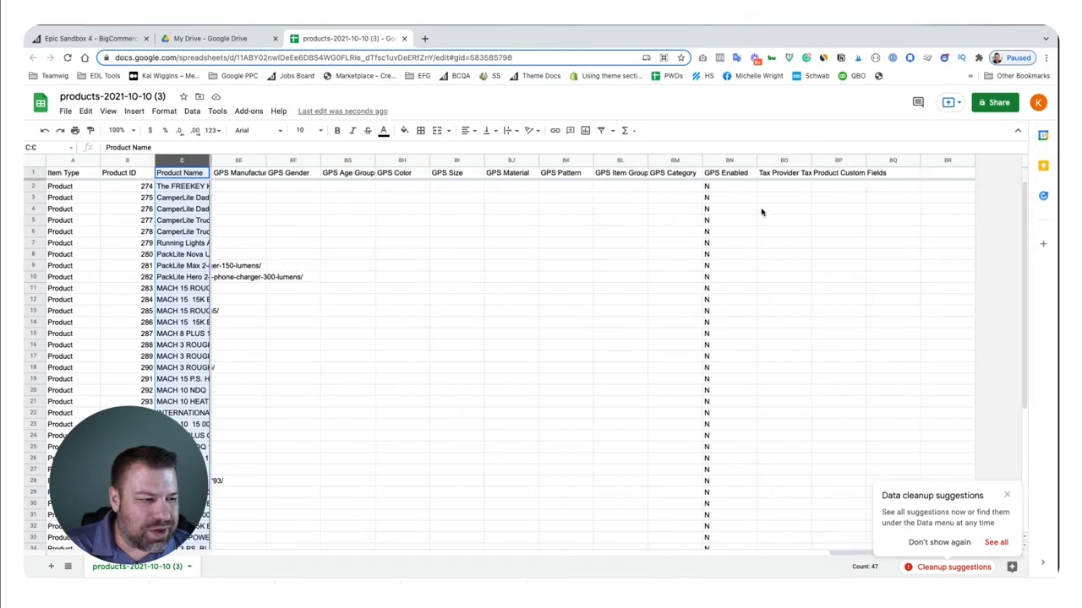
{"action": "scroll", "scroll_direction": "down", "scroll_amount": 3}
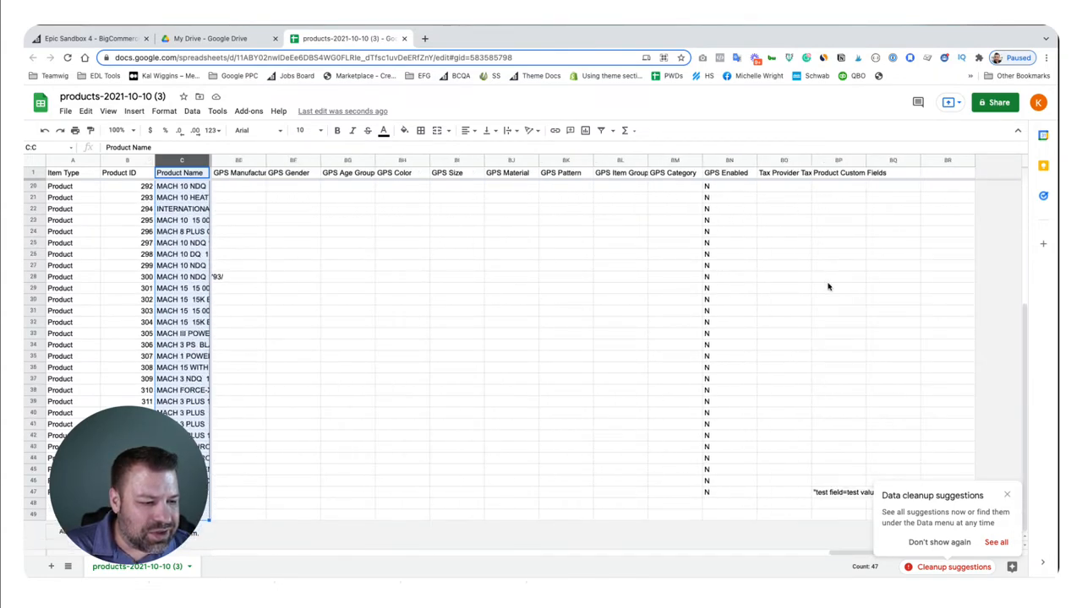
{"action": "left_click", "coordinate": [1007, 494]}
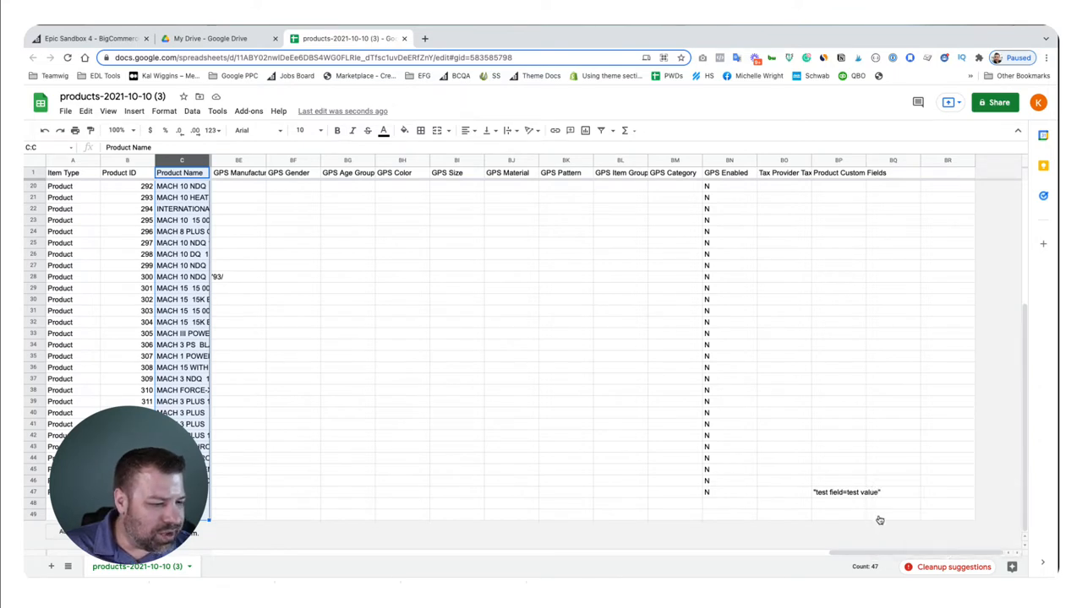
{"action": "left_click", "coordinate": [845, 492]}
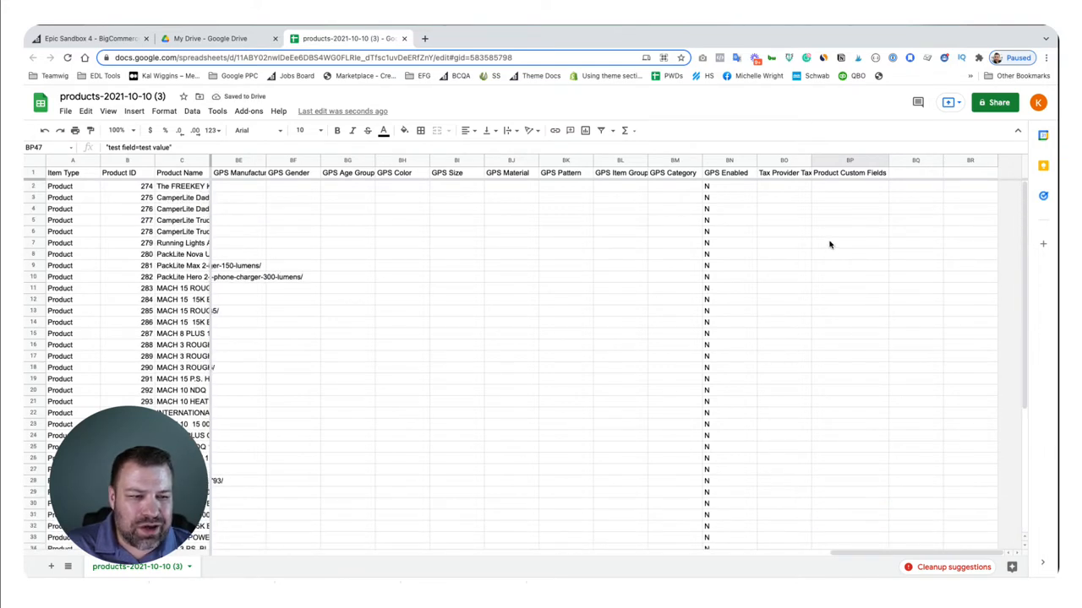
- Populate column BP with test field values, using test field=red and test field=unicorn in rows 2–3
{"action": "scroll", "scroll_direction": "down", "scroll_amount": 3}
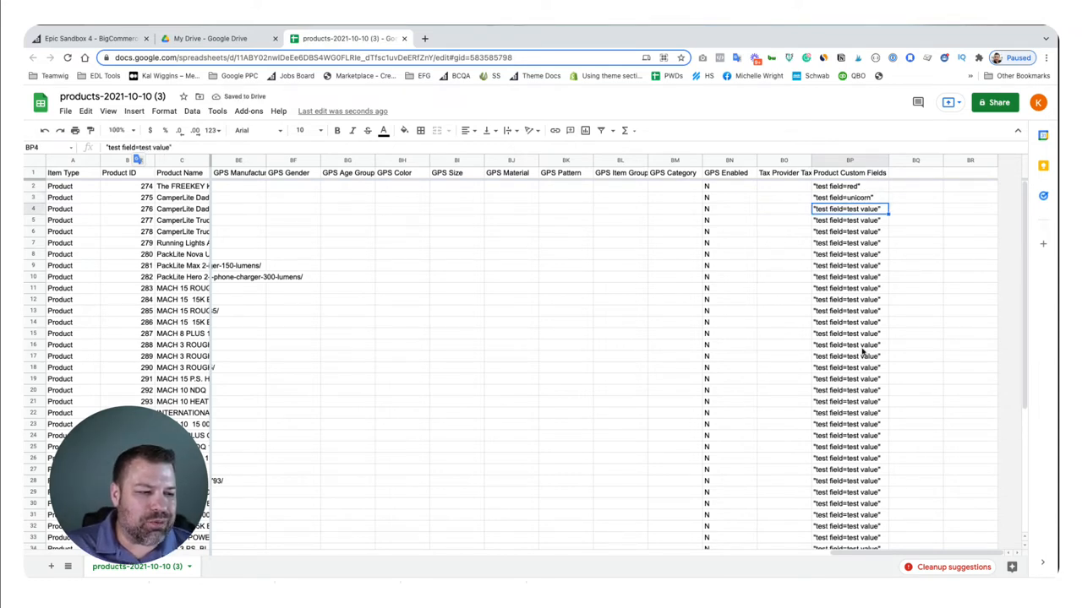
{"action": "scroll", "scroll_direction": "down", "scroll_amount": 3}
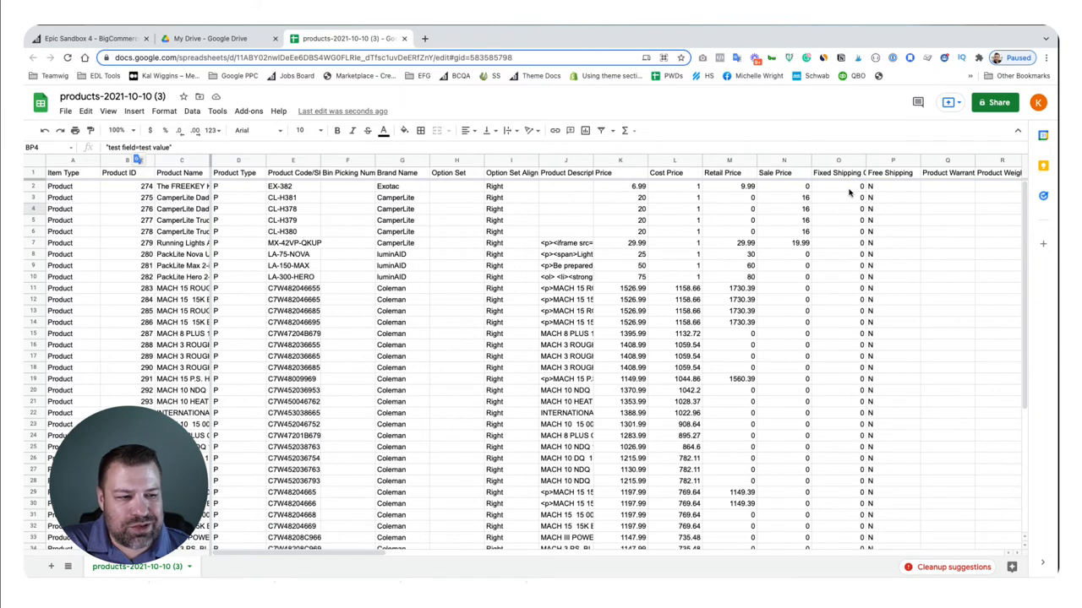
{"action": "mouse_move", "coordinate": [279, 231]}
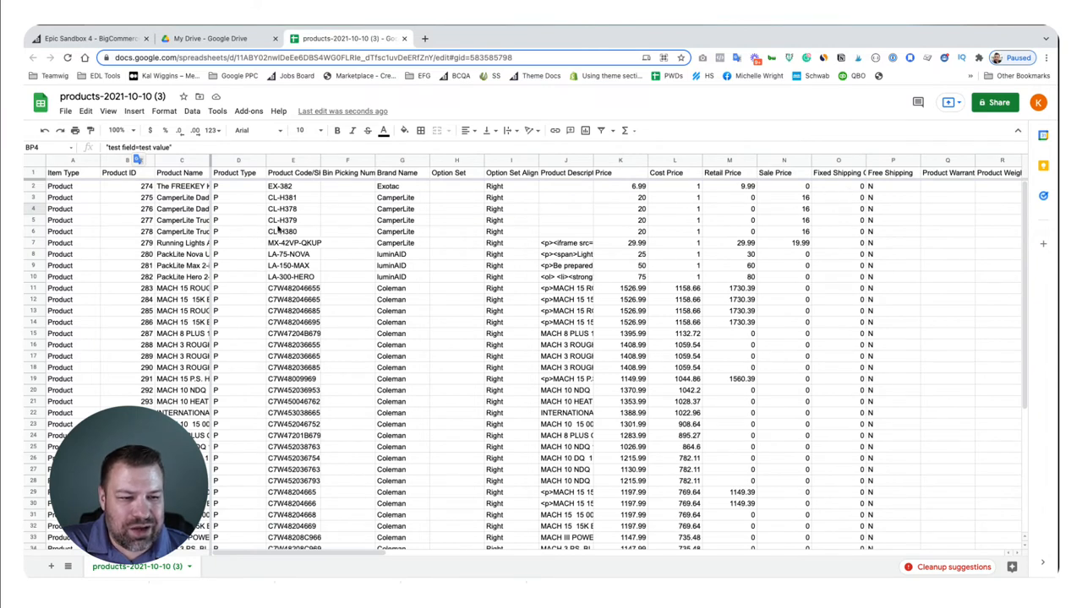
- Enter 'Coleman 2.0' in brand cell G11 and fill it down through G32
{"action": "left_click", "coordinate": [392, 277]}
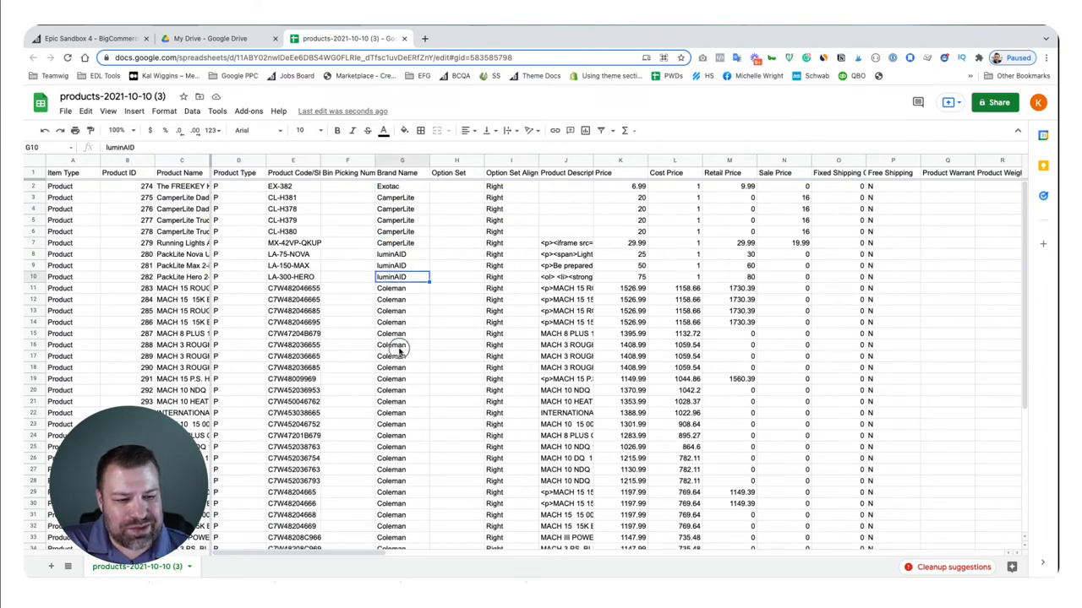
{"action": "left_click", "coordinate": [402, 288]}
{"action": "type", "text": " 2.0"}
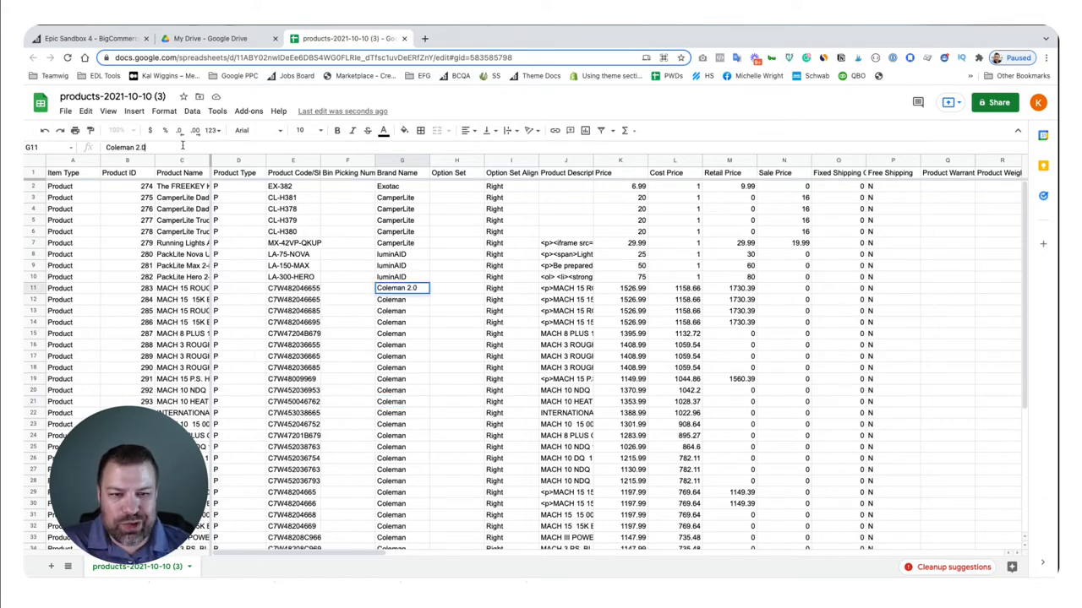
{"action": "key", "text": "enter"}
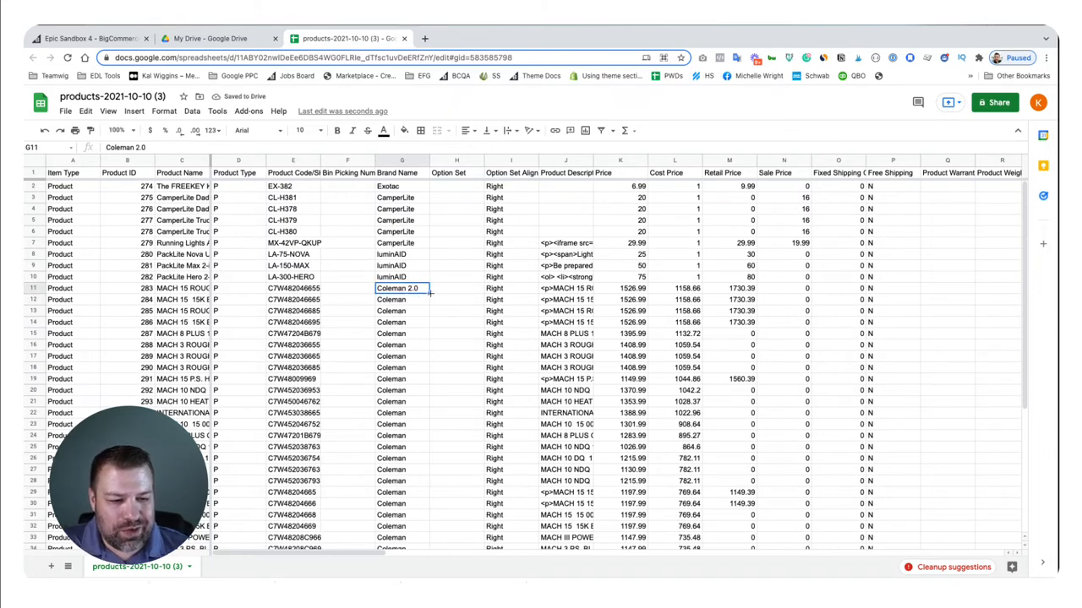
{"action": "left_click_drag", "start_coordinate": [403, 289], "coordinate": [403, 538]}
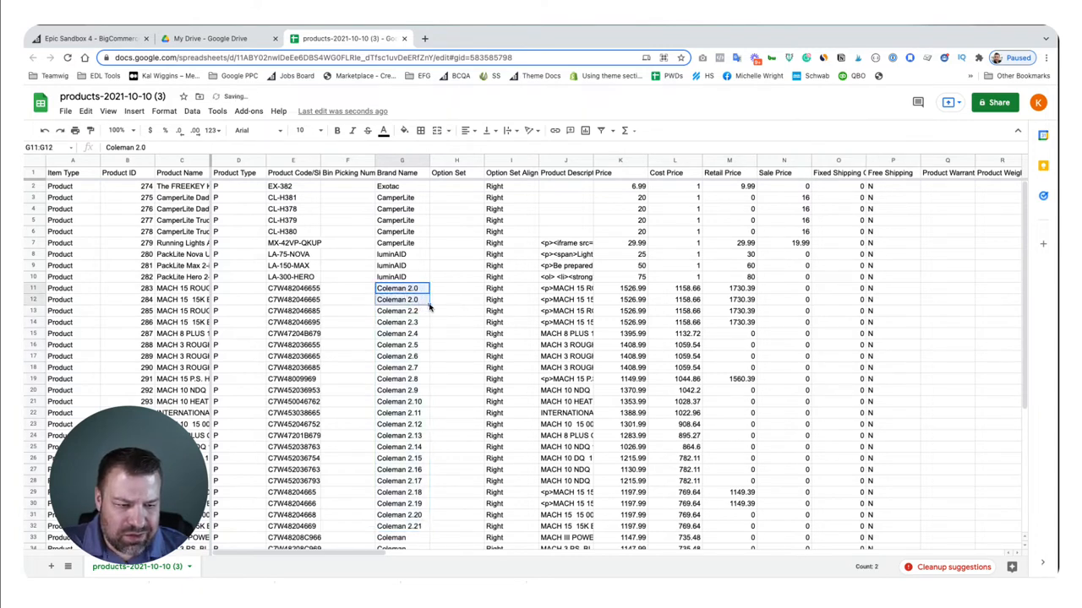
{"action": "left_click_drag", "start_coordinate": [402, 289], "coordinate": [402, 537]}
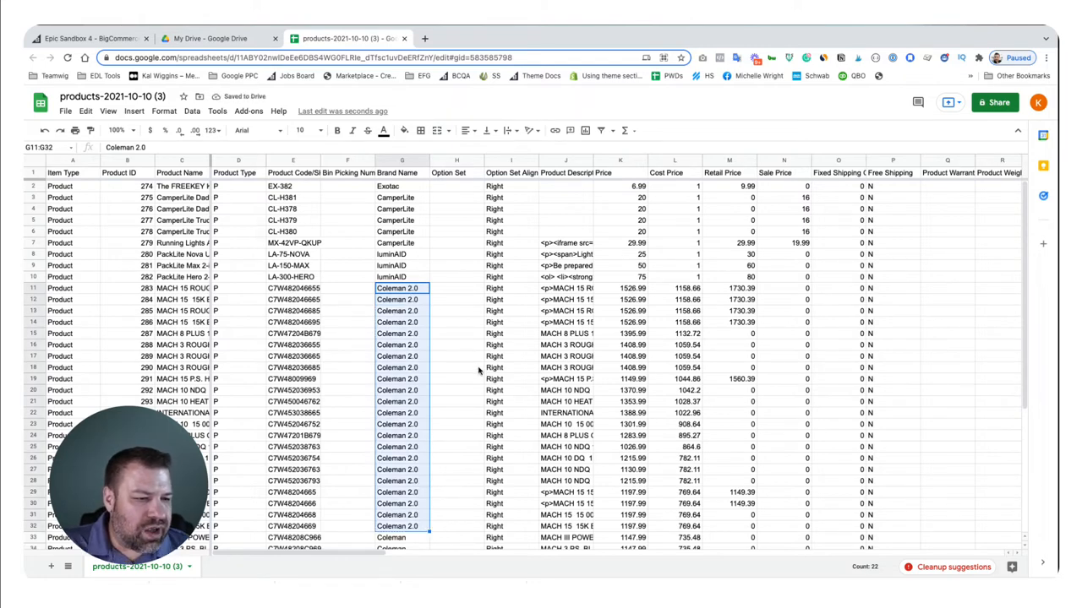
{"action": "left_click", "coordinate": [566, 231]}
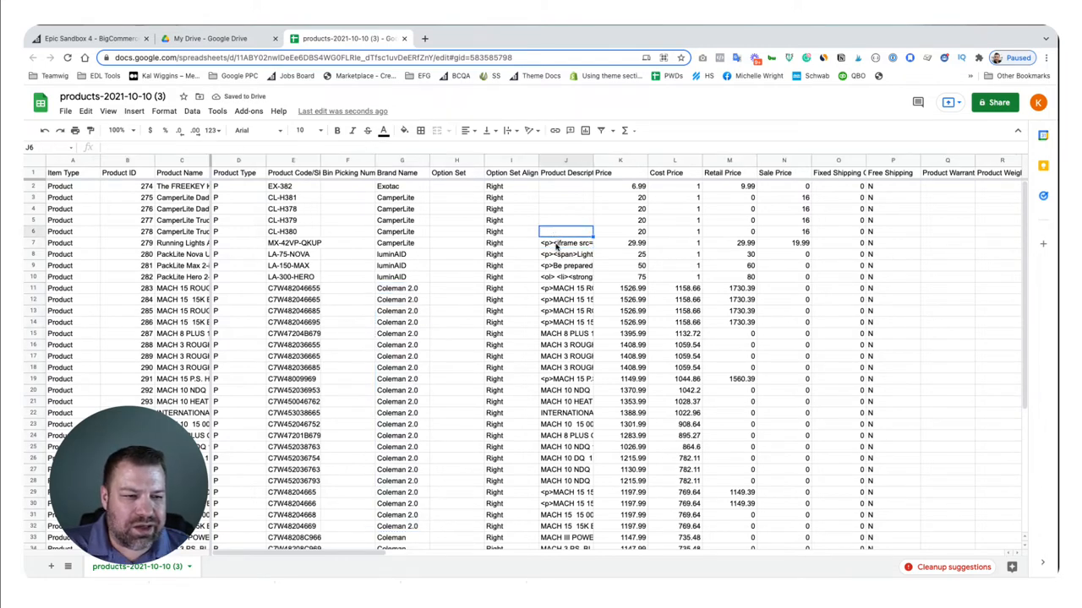
{"action": "left_click", "coordinate": [565, 243]}
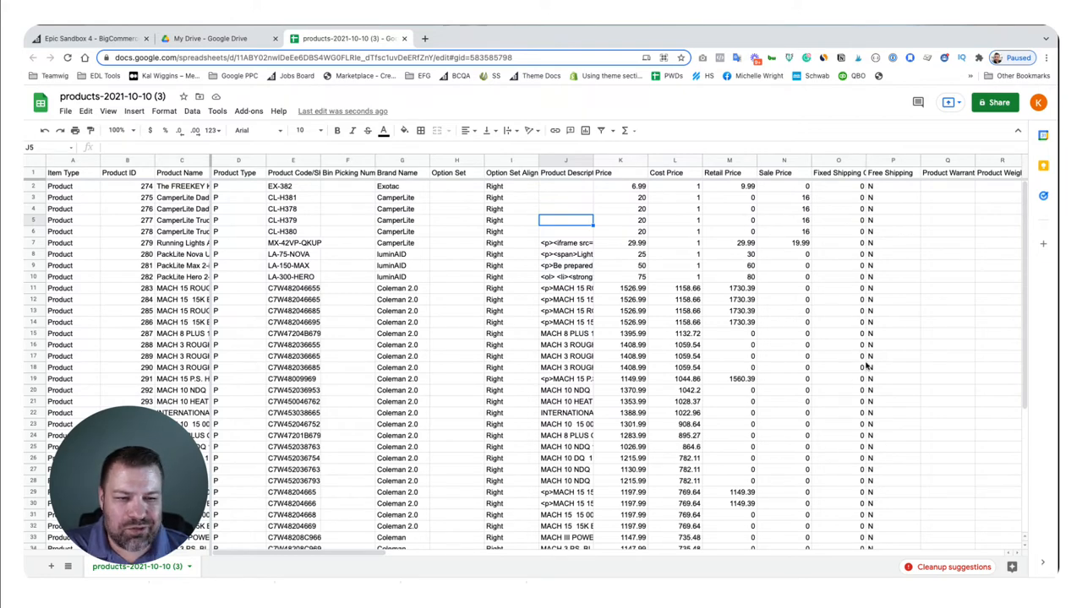
- Download the edited product sheet as a comma-separated values (.csv) file
{"action": "scroll", "scroll_direction": "right", "scroll_amount": 3}
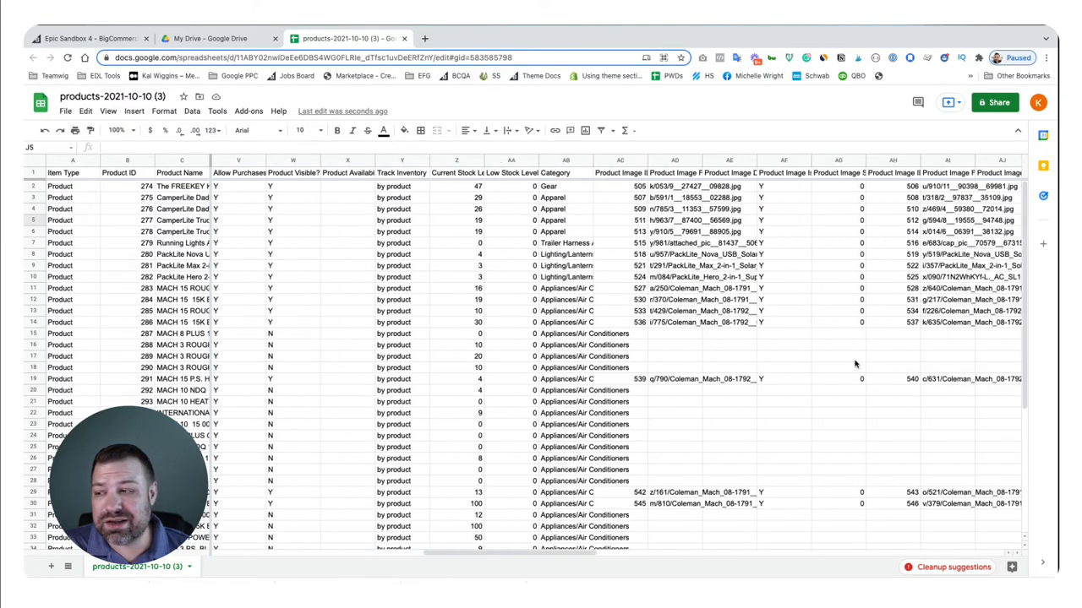
{"action": "scroll", "scroll_direction": "right", "scroll_amount": 3}
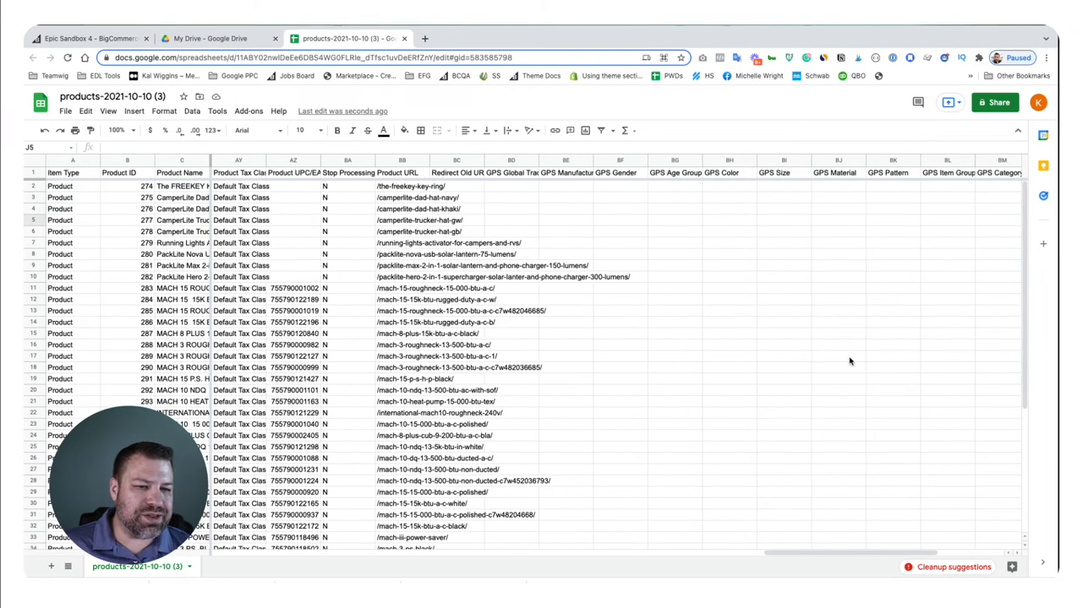
{"action": "scroll", "scroll_direction": "right", "scroll_amount": 3}
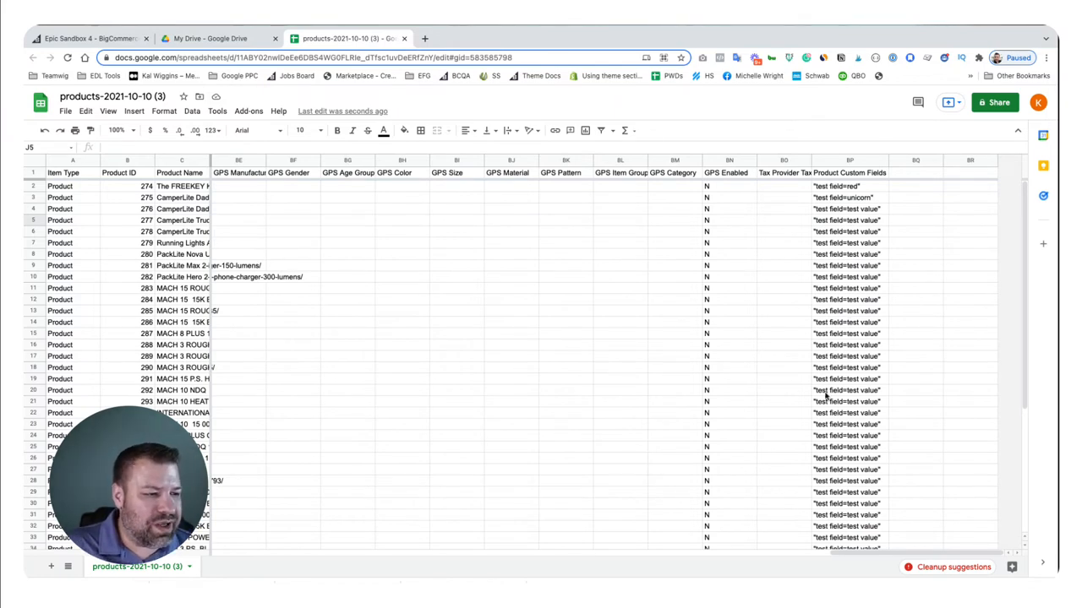
{"action": "scroll", "scroll_direction": "down", "scroll_amount": 3}
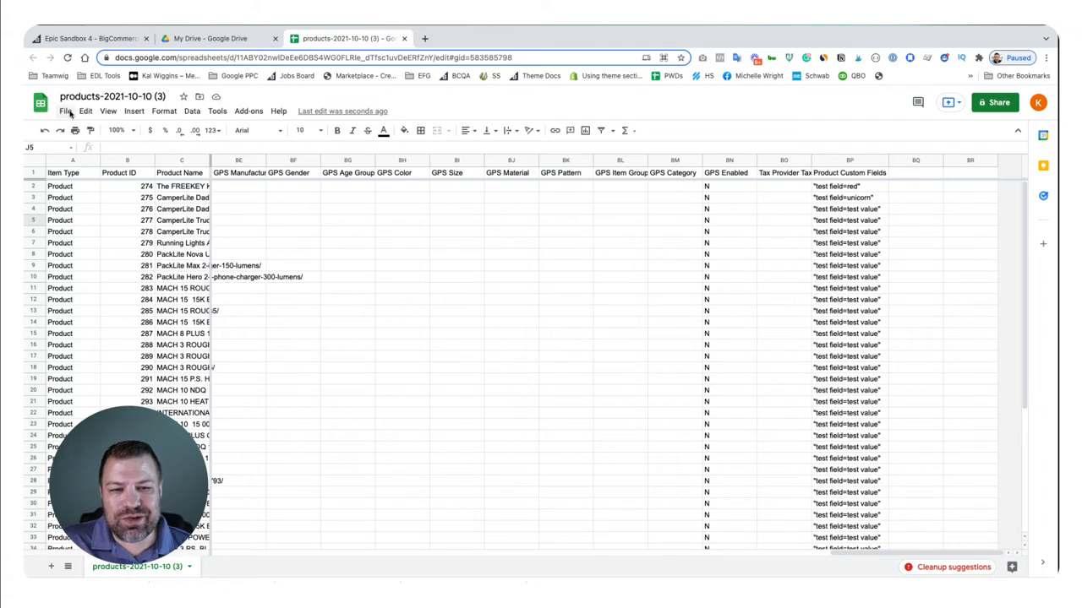
{"action": "left_click", "coordinate": [65, 111]}
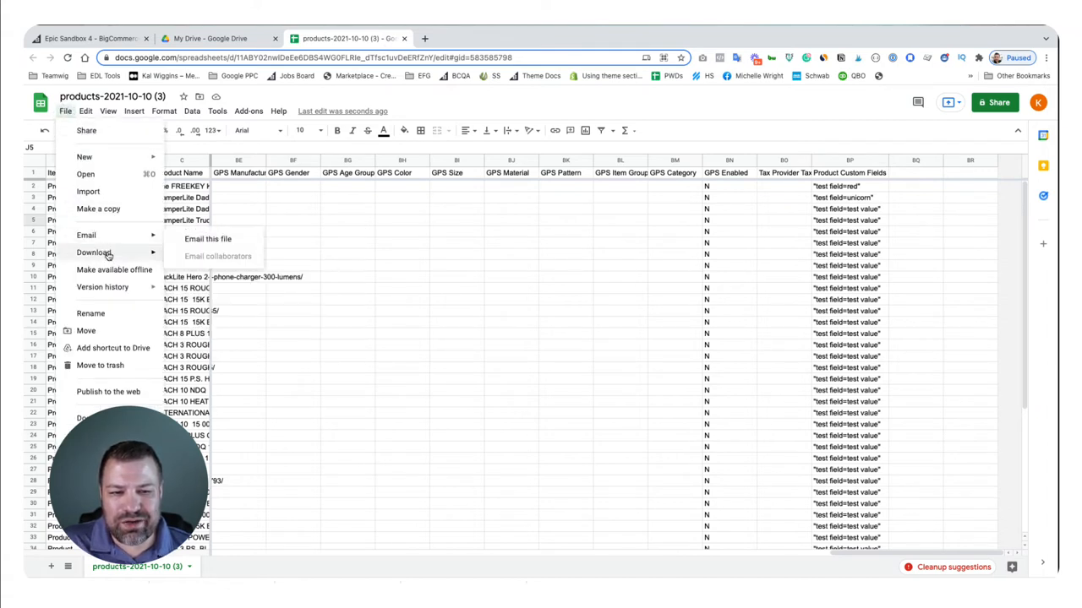
{"action": "left_click", "coordinate": [94, 252]}
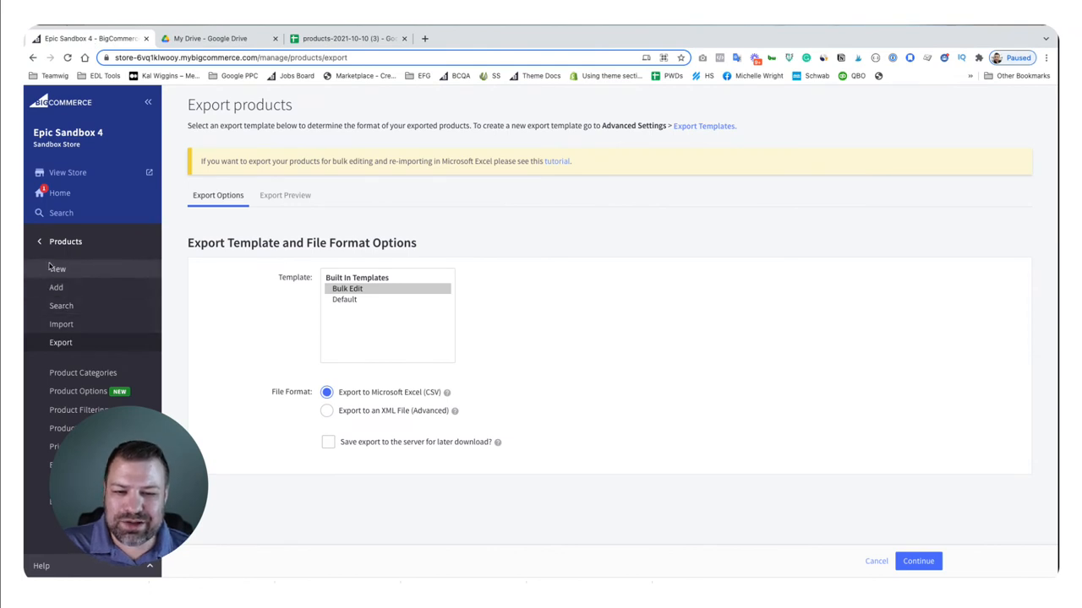
{"action": "mouse_move", "coordinate": [61, 324]}
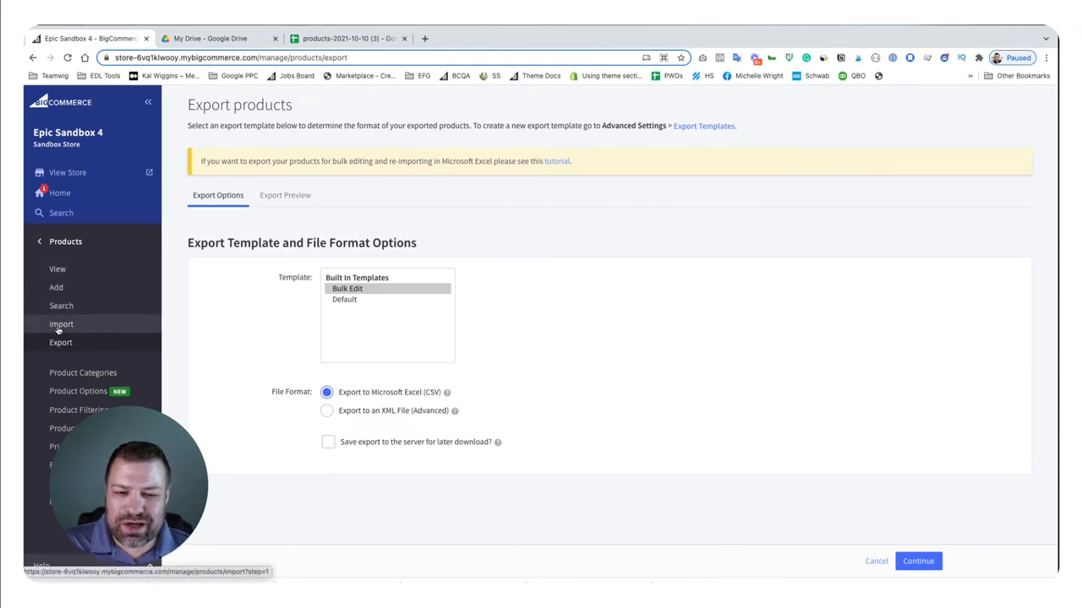
- Upload the edited products CSV as a Bulk Edit import overwriting existing products
{"action": "left_click", "coordinate": [61, 323]}
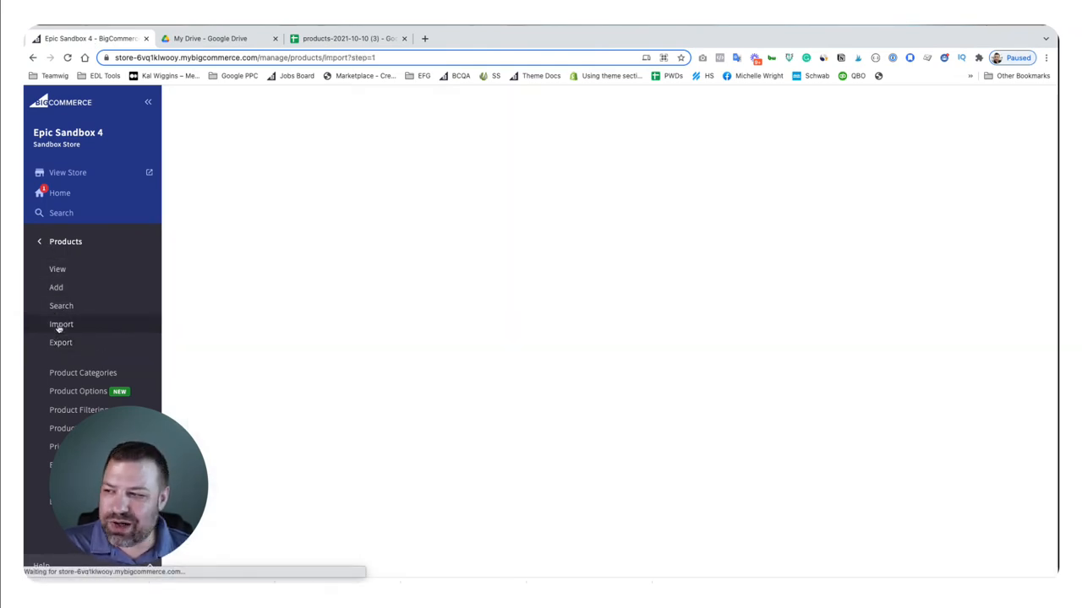
{"action": "left_click", "coordinate": [61, 323]}
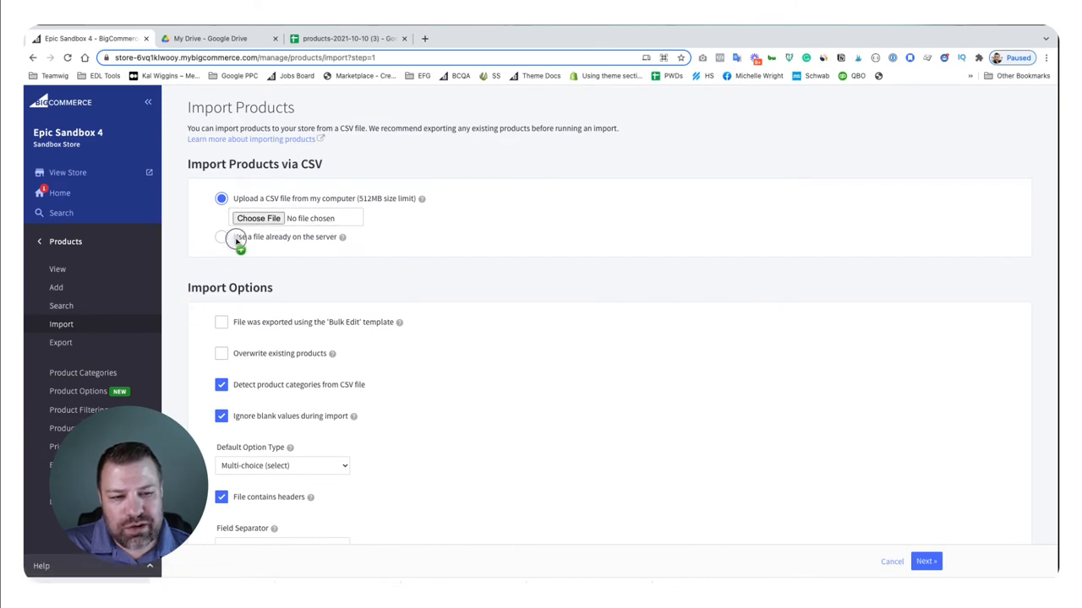
{"action": "left_click", "coordinate": [258, 218]}
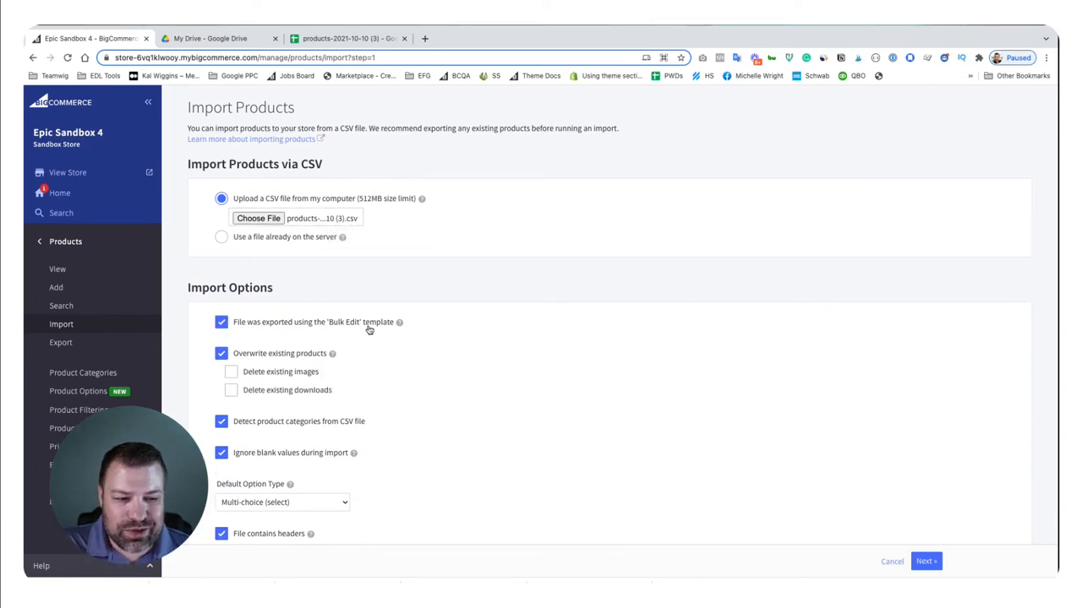
{"action": "mouse_move", "coordinate": [447, 357]}
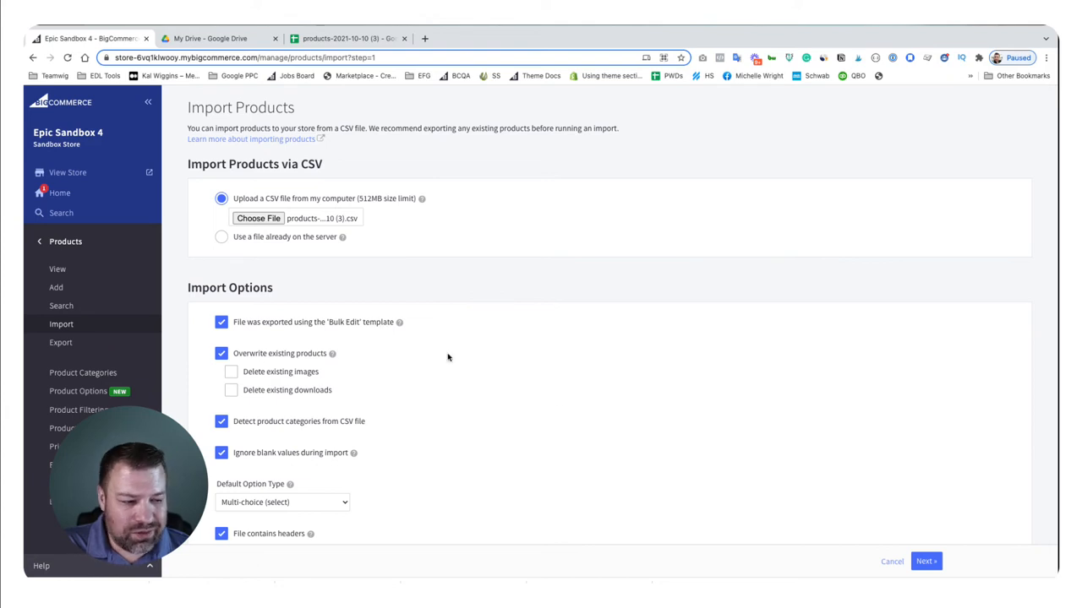
{"action": "left_click", "coordinate": [926, 561]}
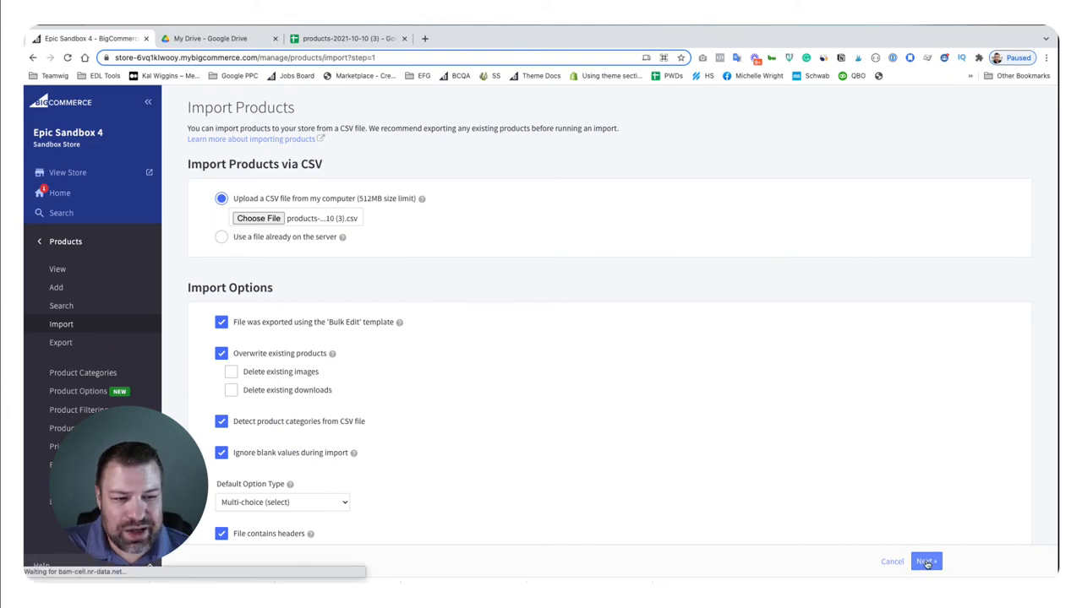
{"action": "left_click", "coordinate": [925, 561]}
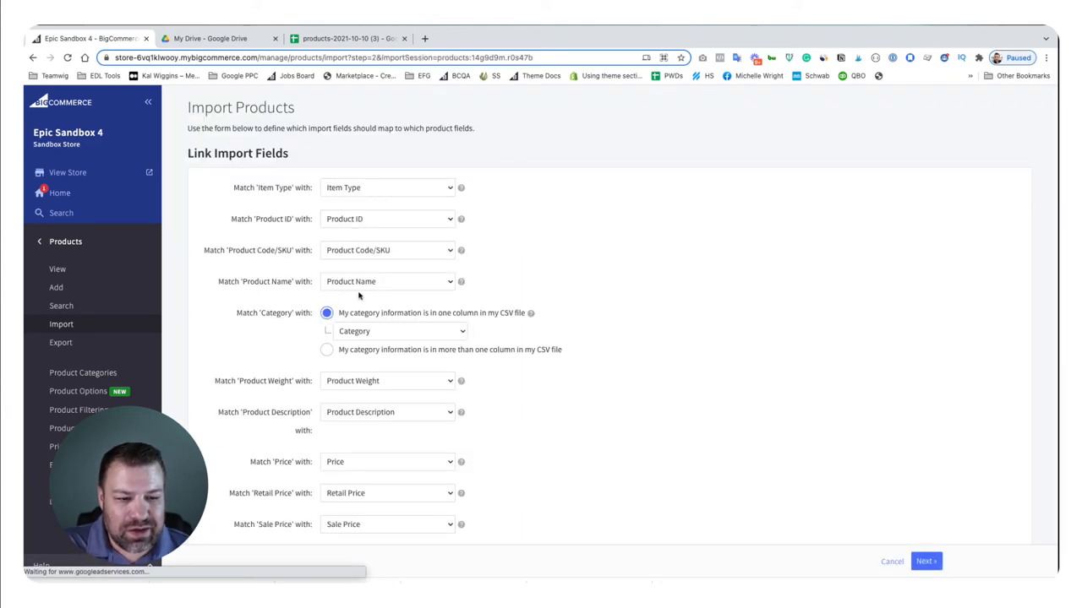
- Accept the default import field matches and start the product import
{"action": "scroll", "scroll_direction": "down", "scroll_amount": 3}
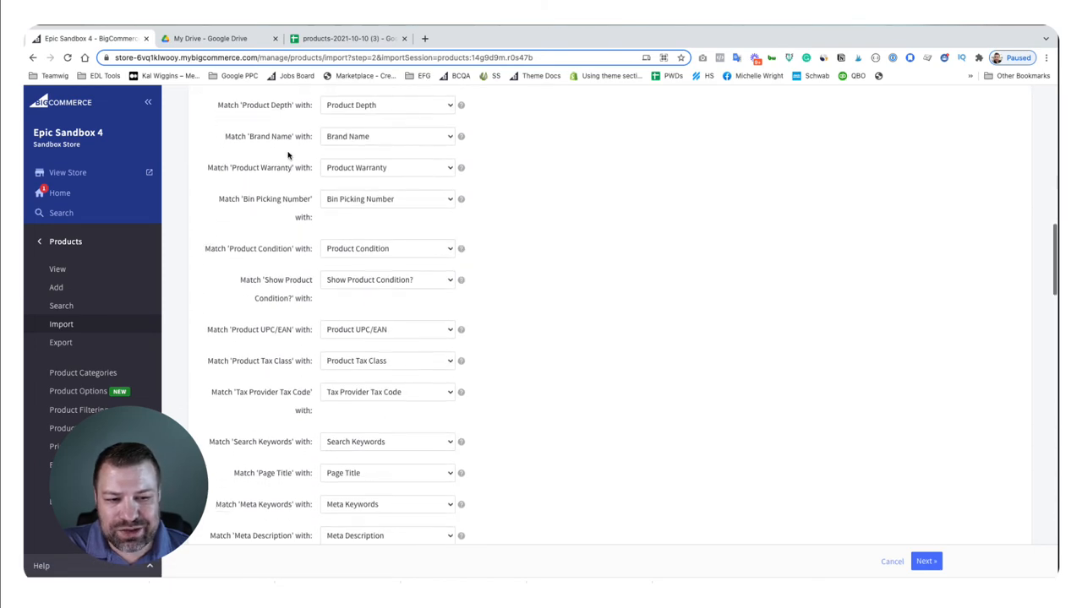
{"action": "mouse_move", "coordinate": [372, 199]}
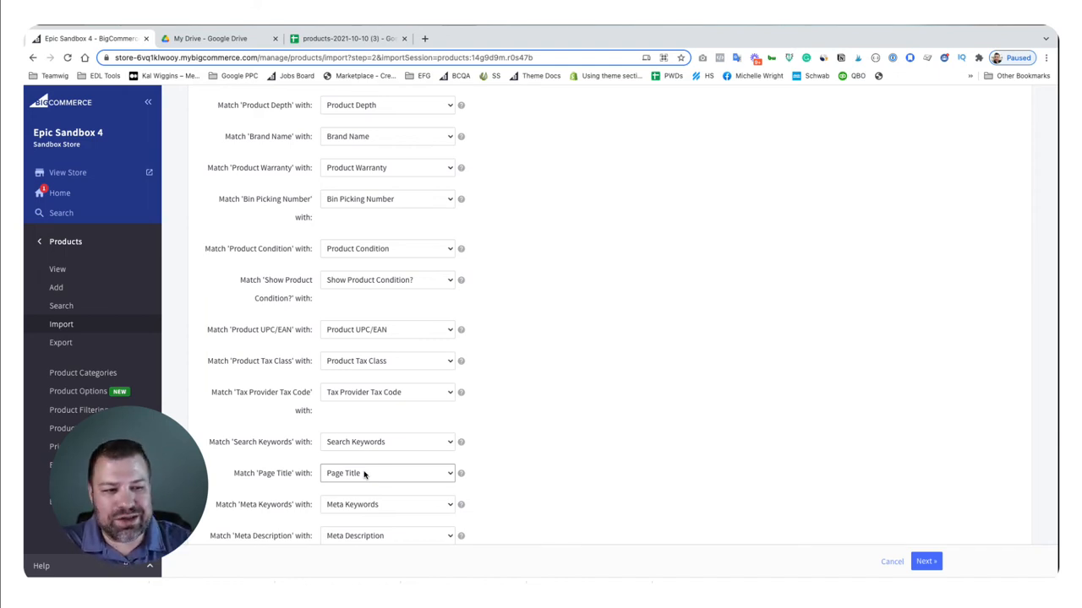
{"action": "scroll", "scroll_direction": "down", "scroll_amount": 3}
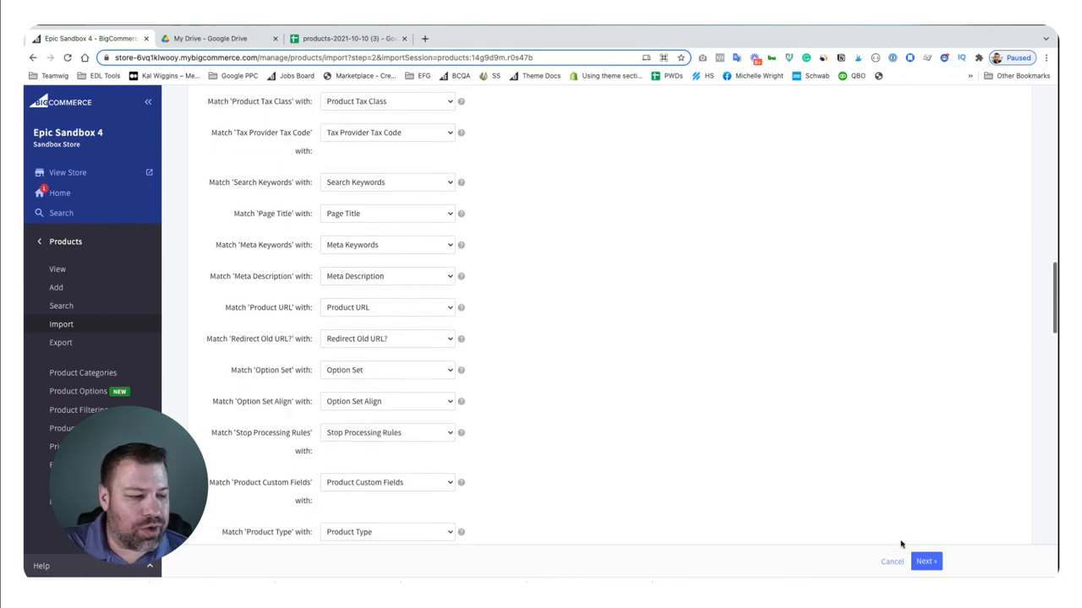
{"action": "left_click", "coordinate": [926, 561]}
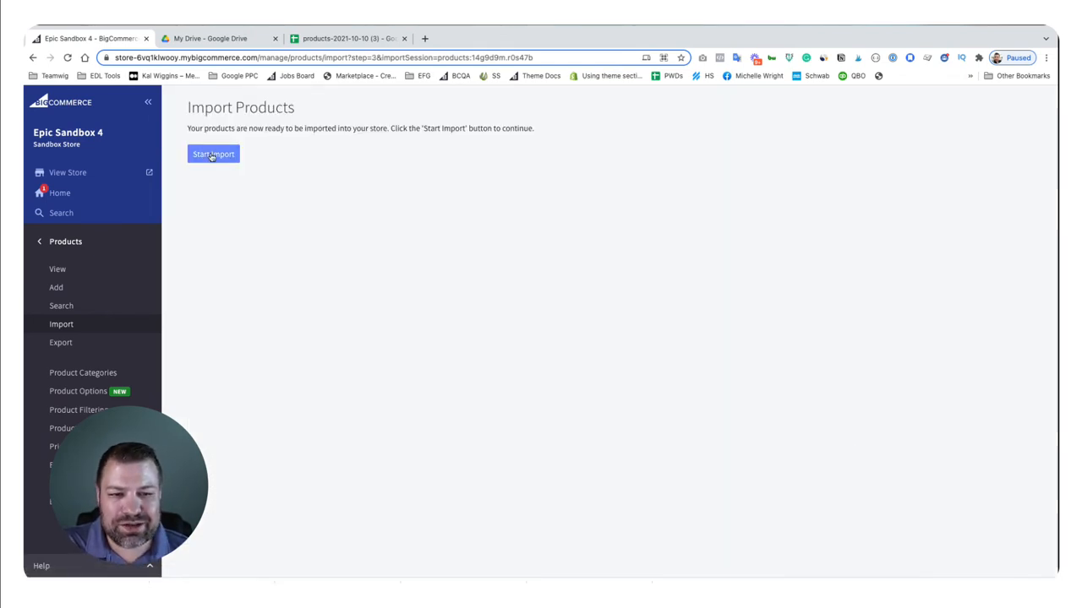
{"action": "left_click", "coordinate": [213, 154]}
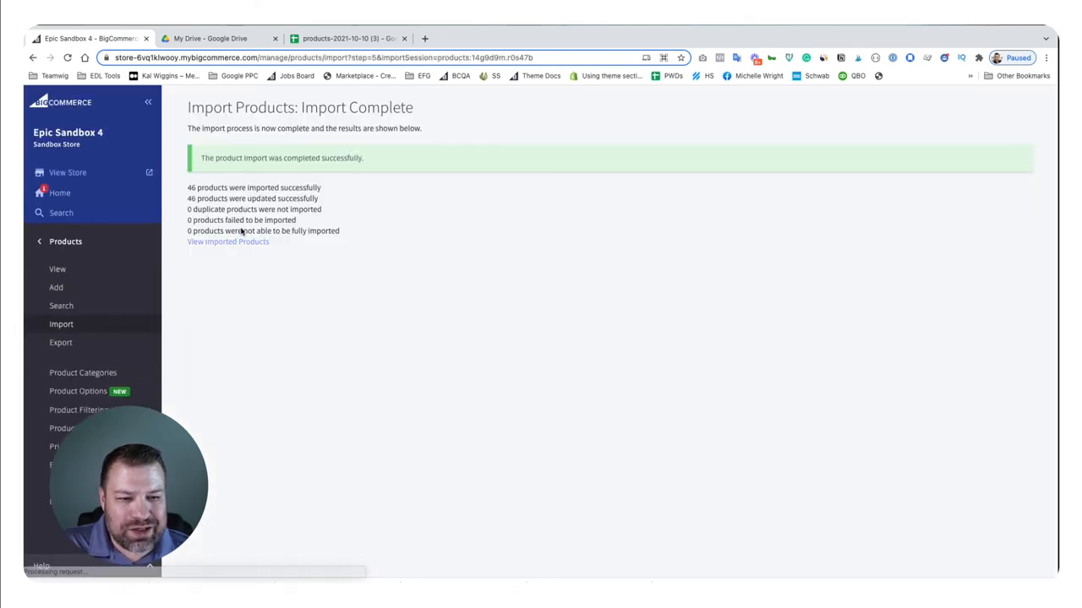
- Highlight the '46 products were updated successfully' result, then show the View Products list
{"action": "double_click", "coordinate": [252, 198]}
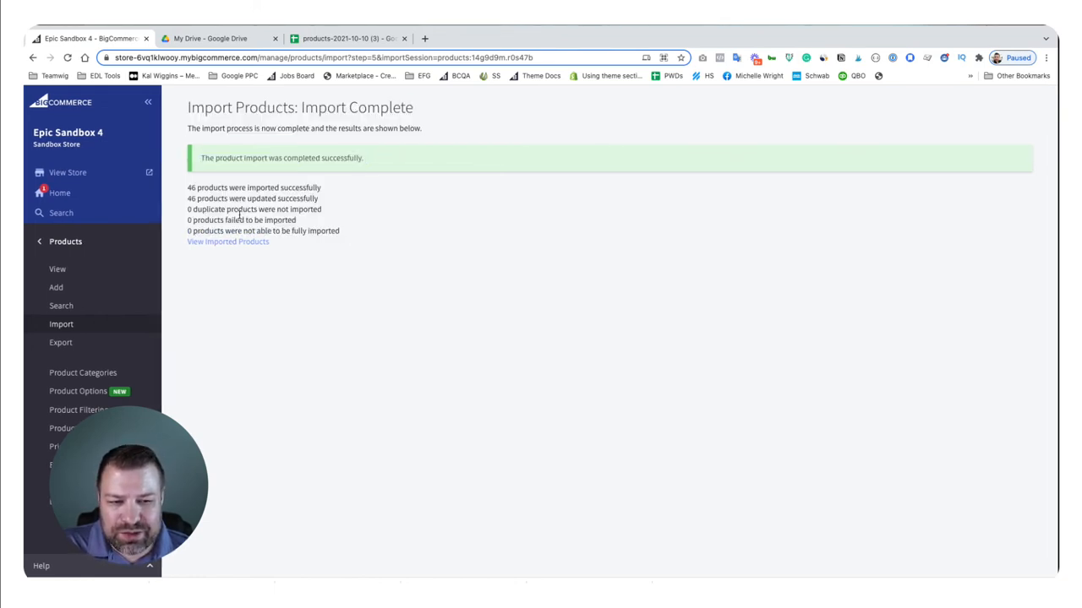
{"action": "left_click_drag", "start_coordinate": [187, 209], "coordinate": [340, 230]}
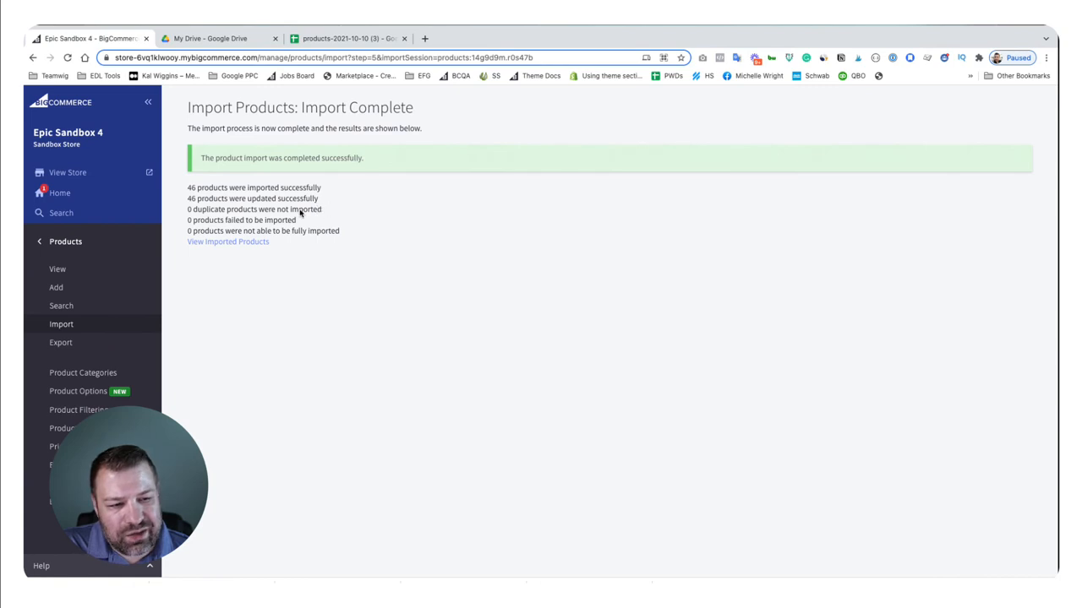
{"action": "mouse_move", "coordinate": [342, 211]}
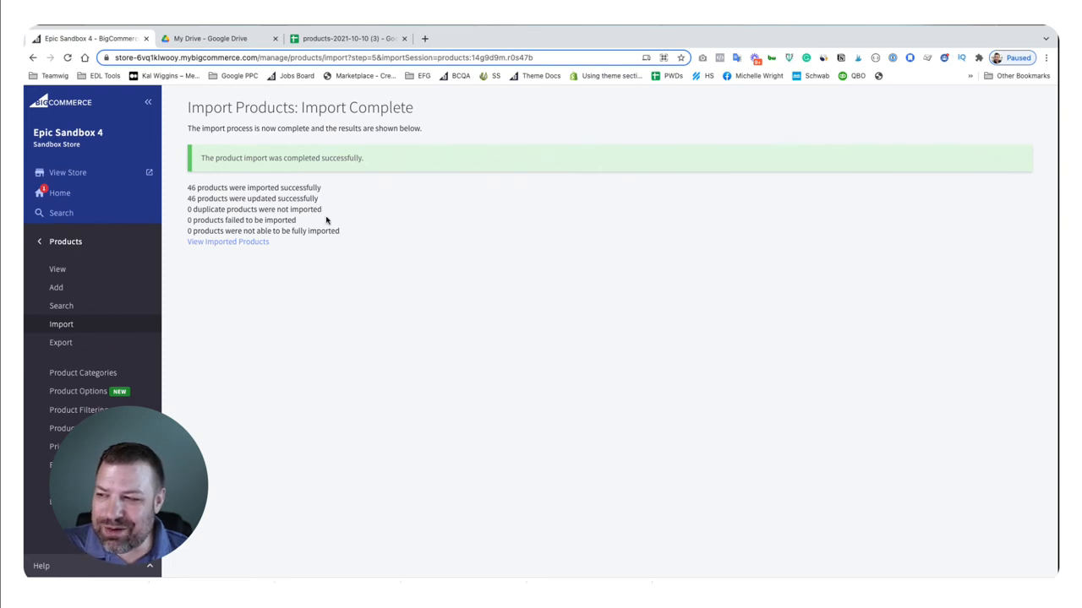
{"action": "mouse_move", "coordinate": [365, 241]}
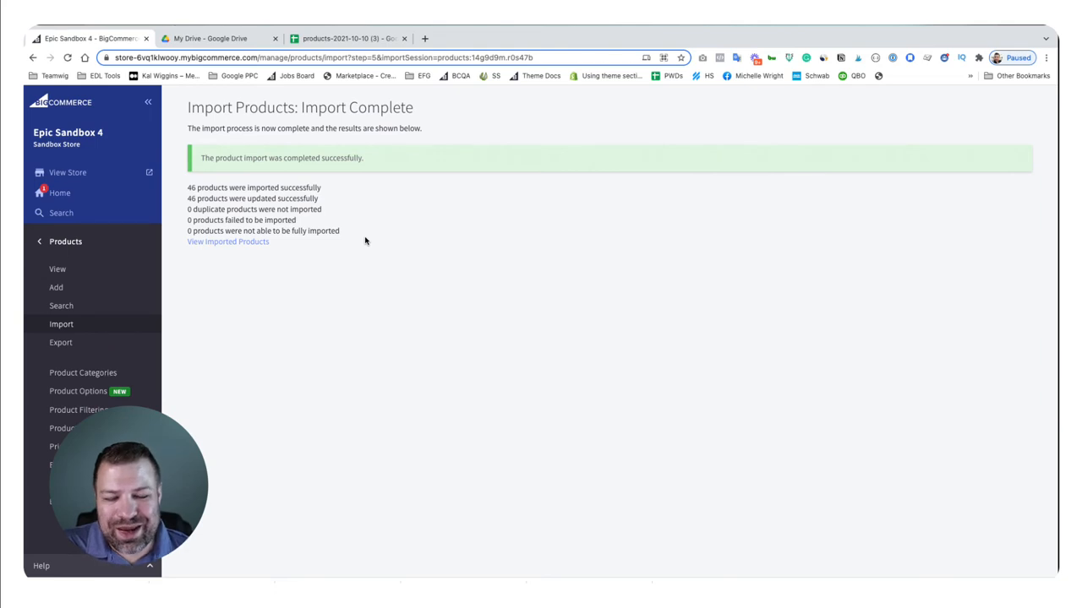
{"action": "mouse_move", "coordinate": [351, 237]}
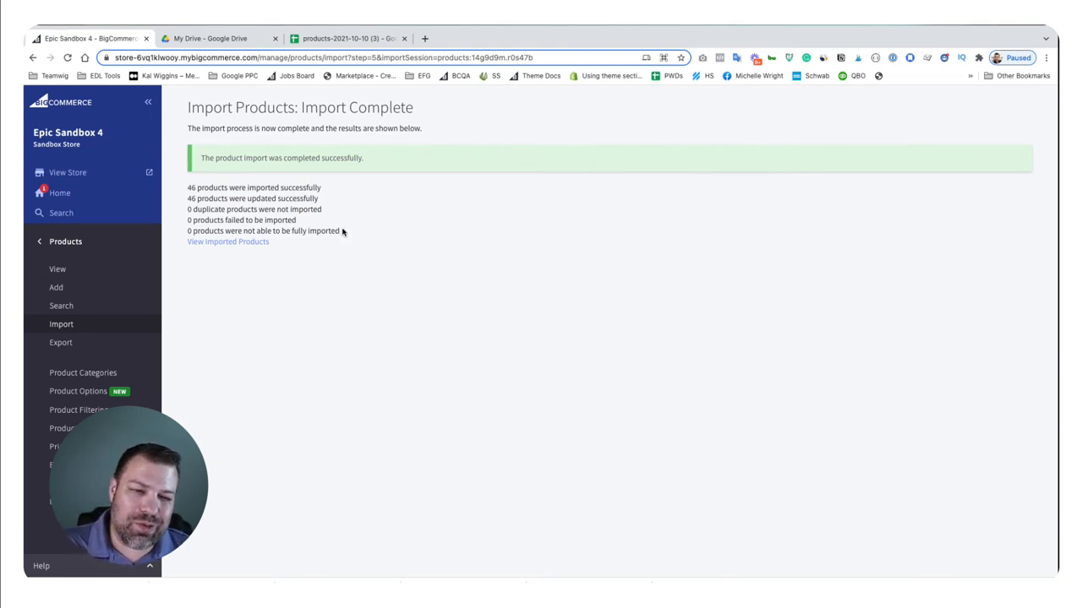
{"action": "triple_click", "coordinate": [252, 198]}
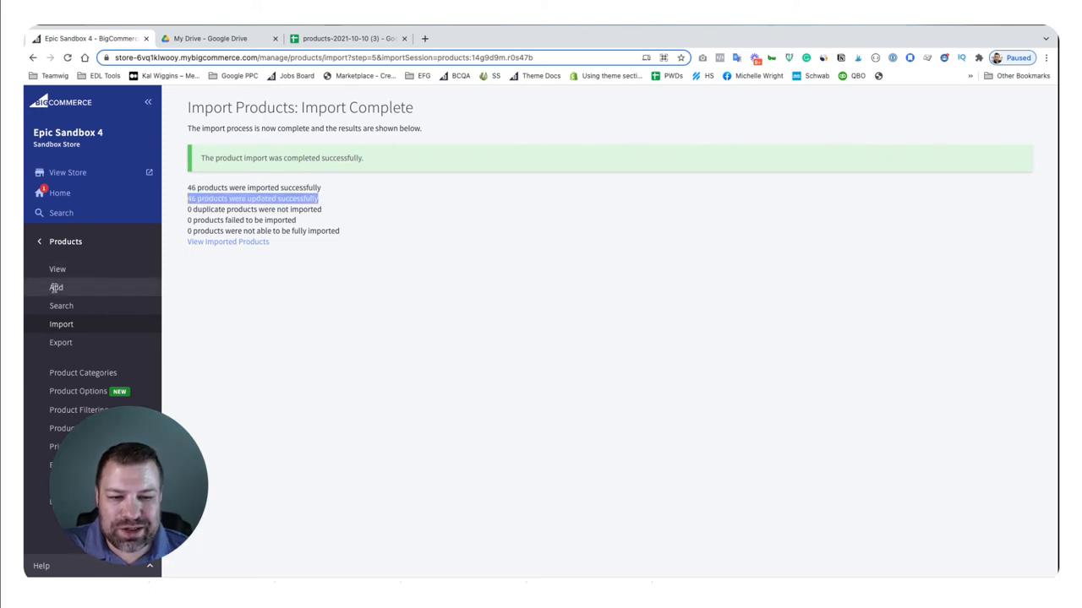
{"action": "left_click", "coordinate": [56, 269]}
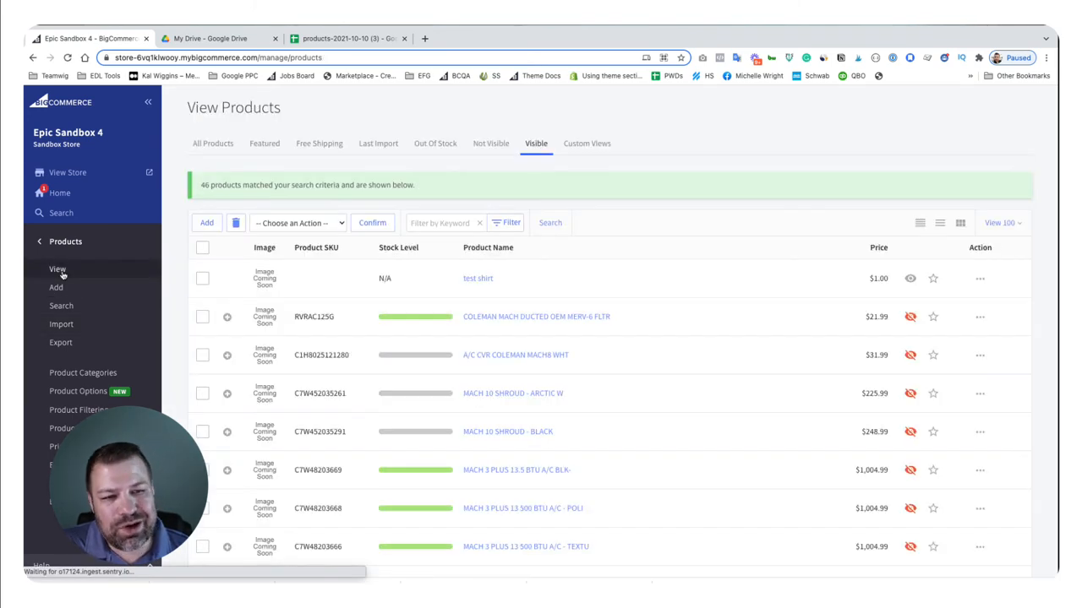
- Check that MACH 15 P.S. H/P BLACK has custom field 'test field' = 'test value'
{"action": "scroll", "scroll_direction": "down", "scroll_amount": 3}
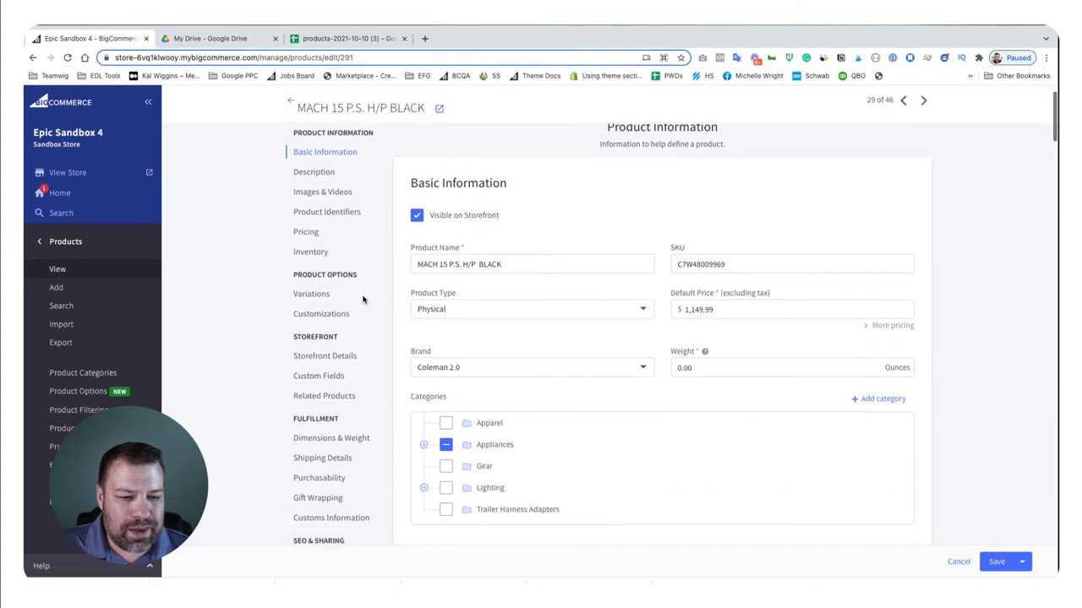
{"action": "left_click", "coordinate": [319, 366]}
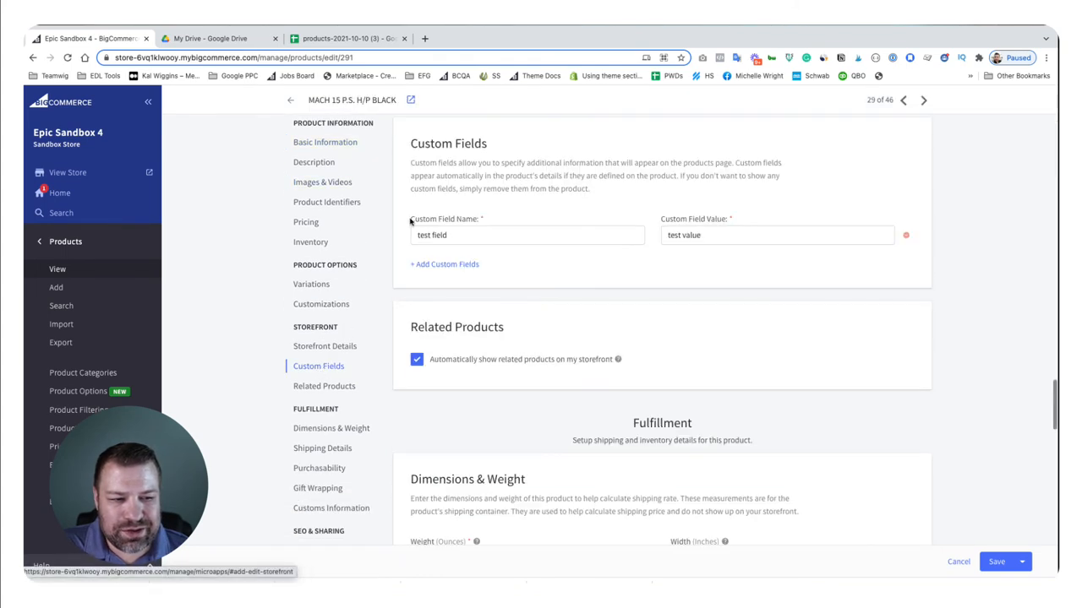
{"action": "left_click", "coordinate": [776, 235]}
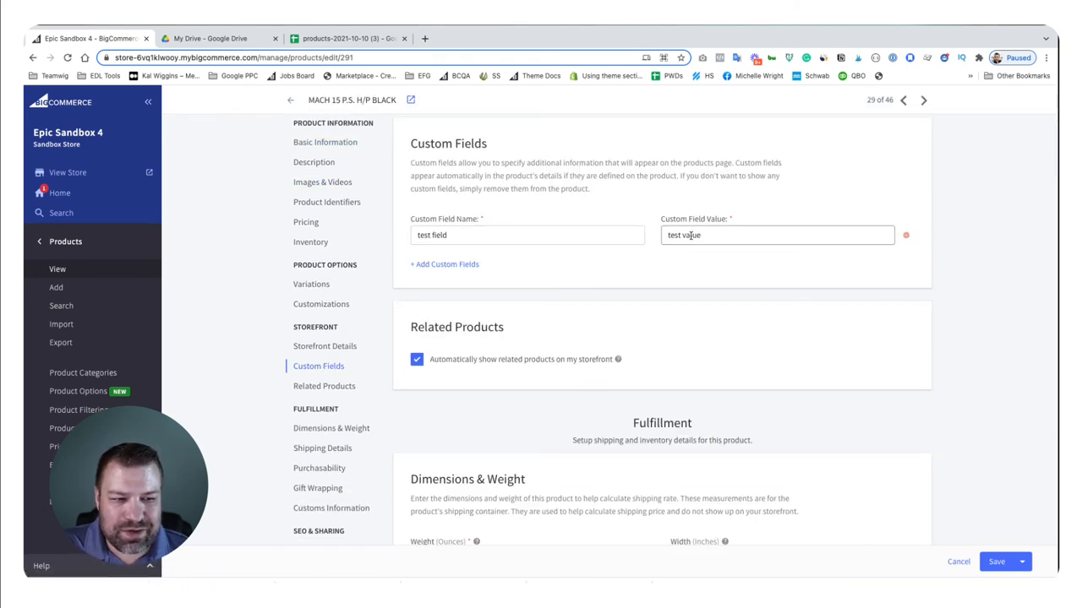